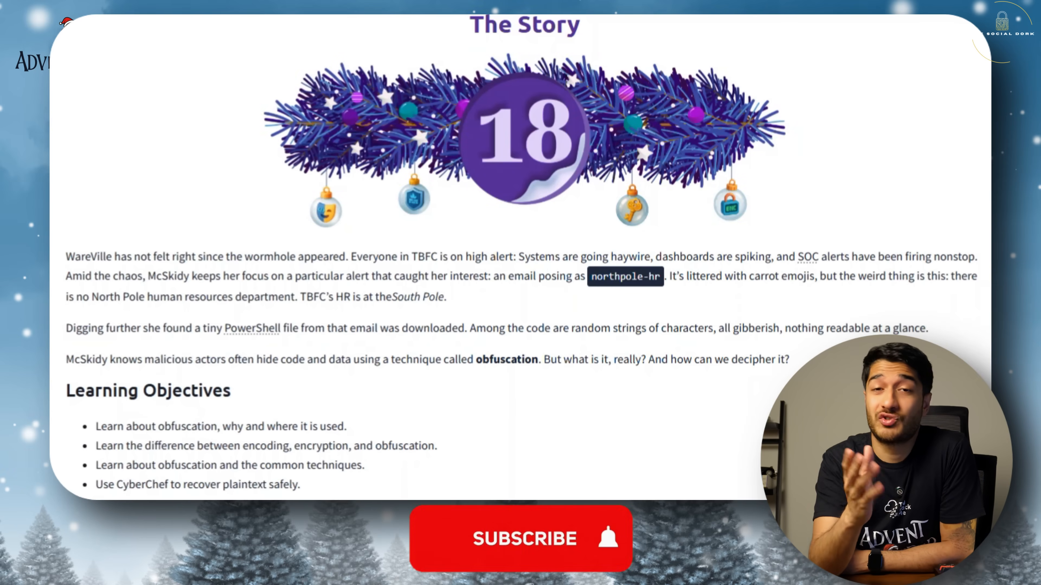
Scroll Task 1 down to the 'Set up your virtual environment' card and Credentials block
{"action": "left_click", "coordinate": [524, 540]}
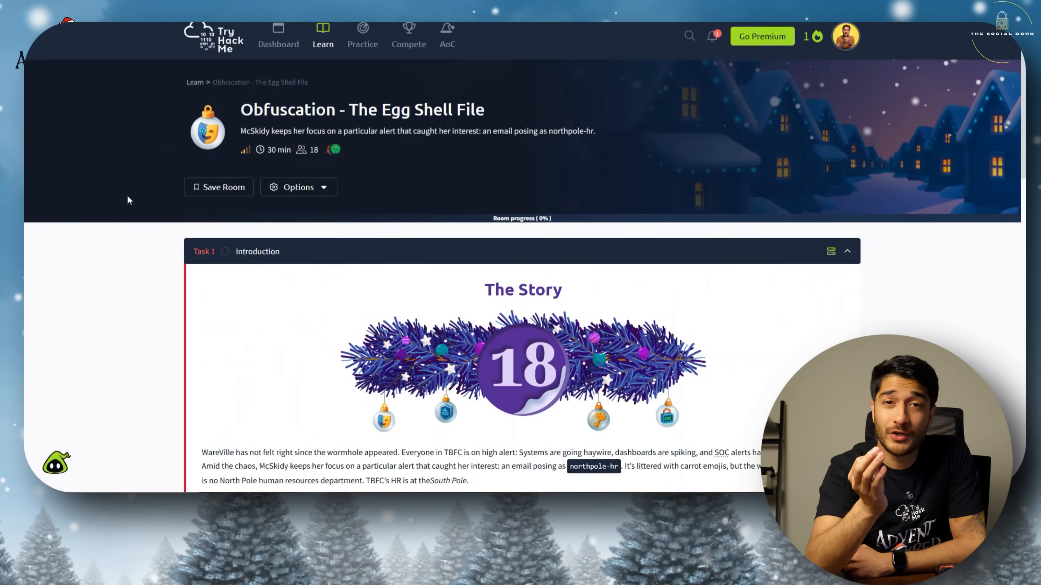
{"action": "scroll", "scroll_direction": "down", "scroll_amount": 3}
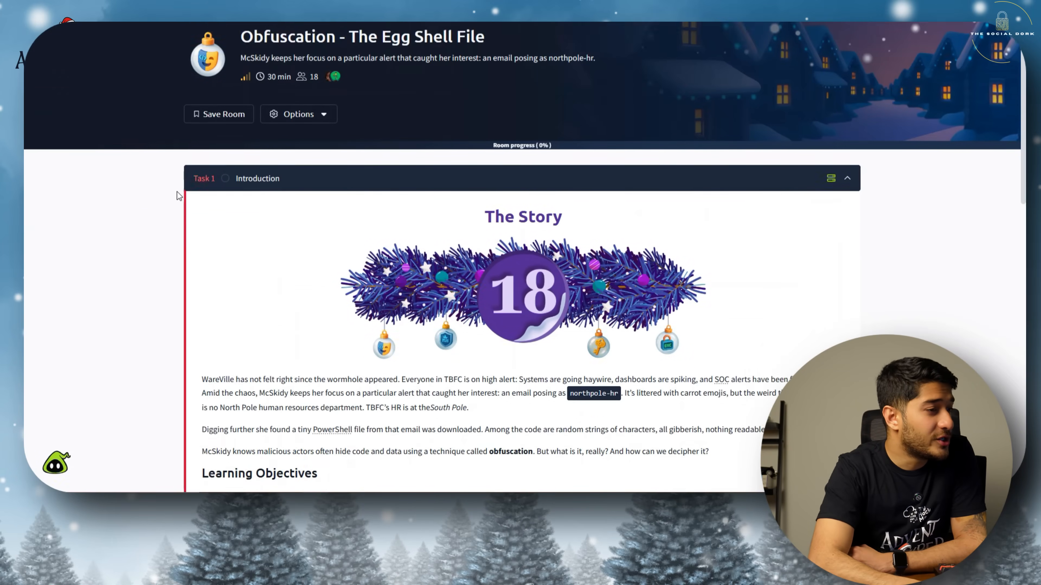
{"action": "scroll", "scroll_direction": "down", "scroll_amount": 3}
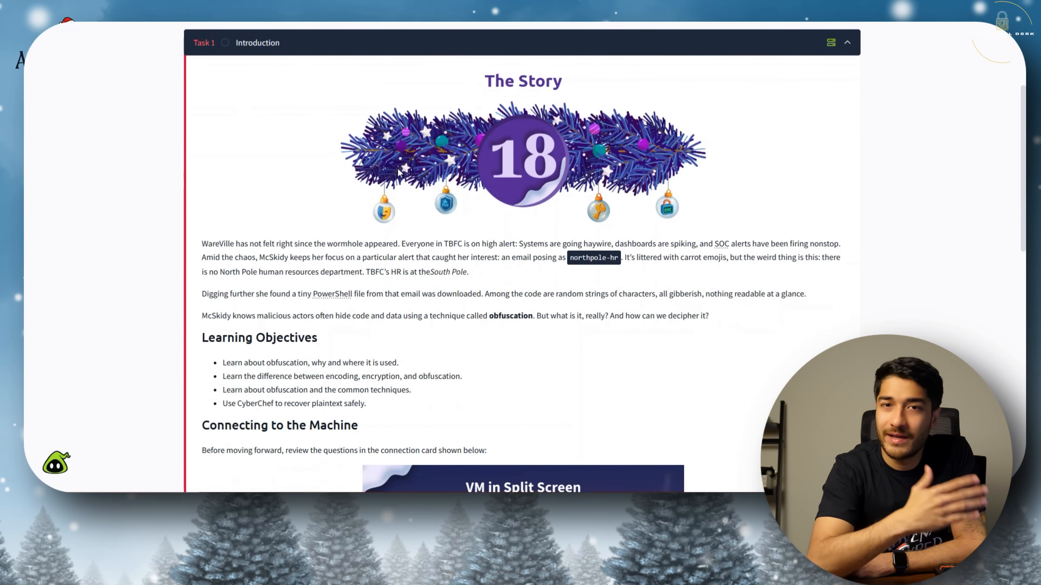
{"action": "scroll", "scroll_direction": "down", "scroll_amount": 3}
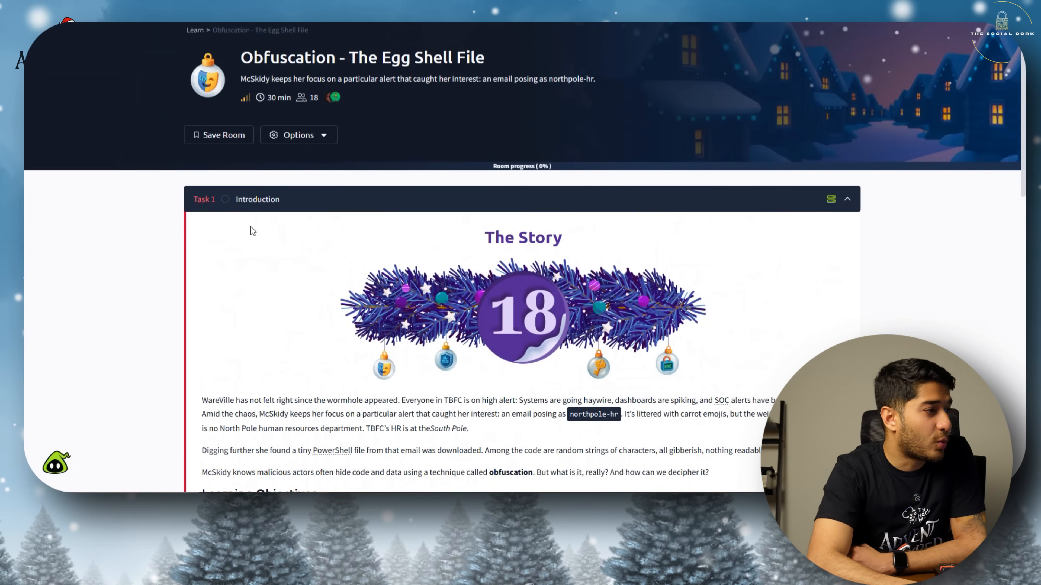
{"action": "scroll", "scroll_direction": "down", "scroll_amount": 3}
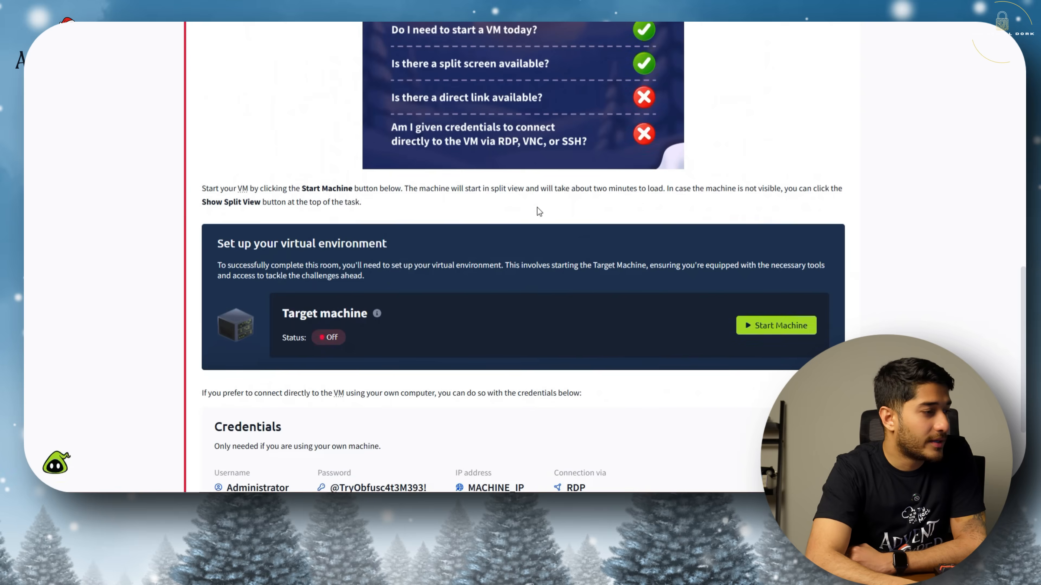
{"action": "scroll", "scroll_direction": "down", "scroll_amount": 3}
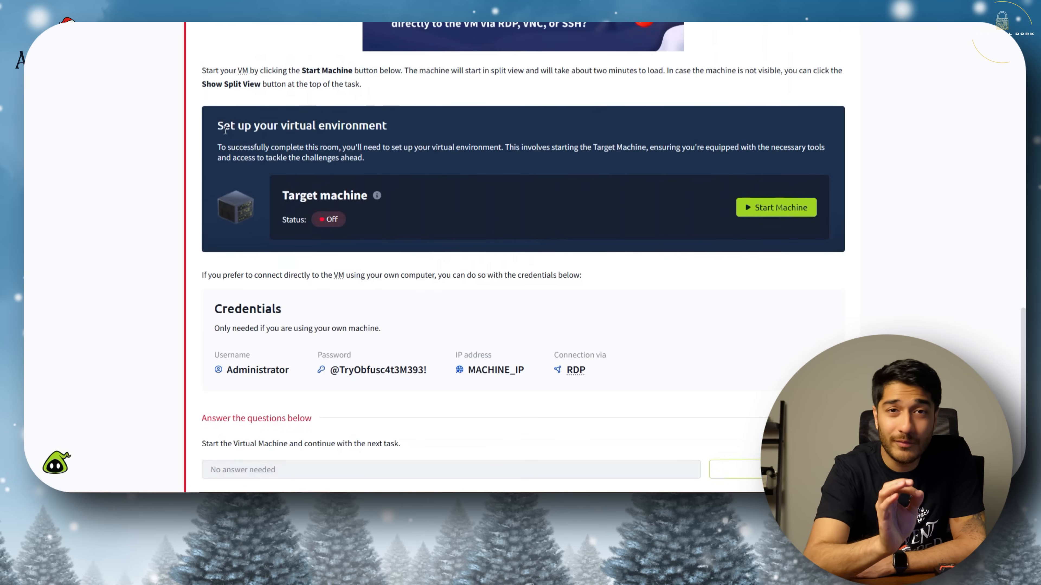
Start the target machine in split view and submit Task 1's question as complete
{"action": "left_click", "coordinate": [776, 207]}
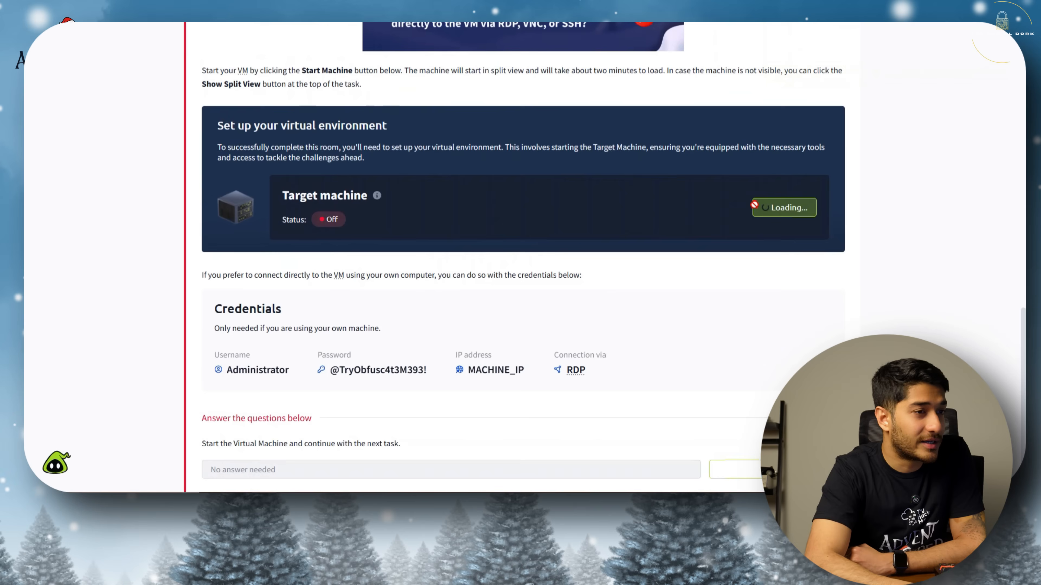
{"action": "left_click", "coordinate": [784, 208]}
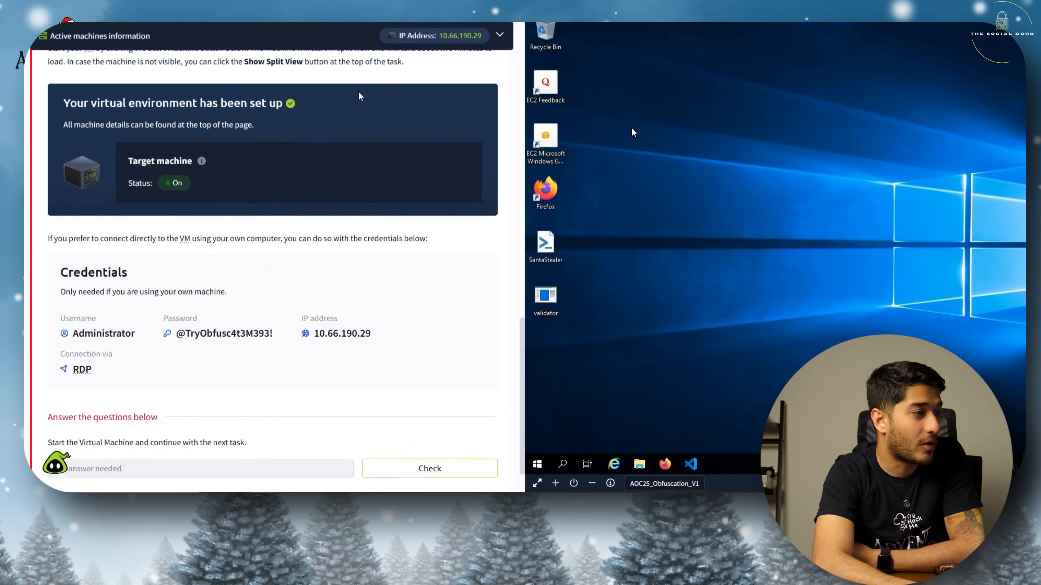
{"action": "mouse_move", "coordinate": [272, 273]}
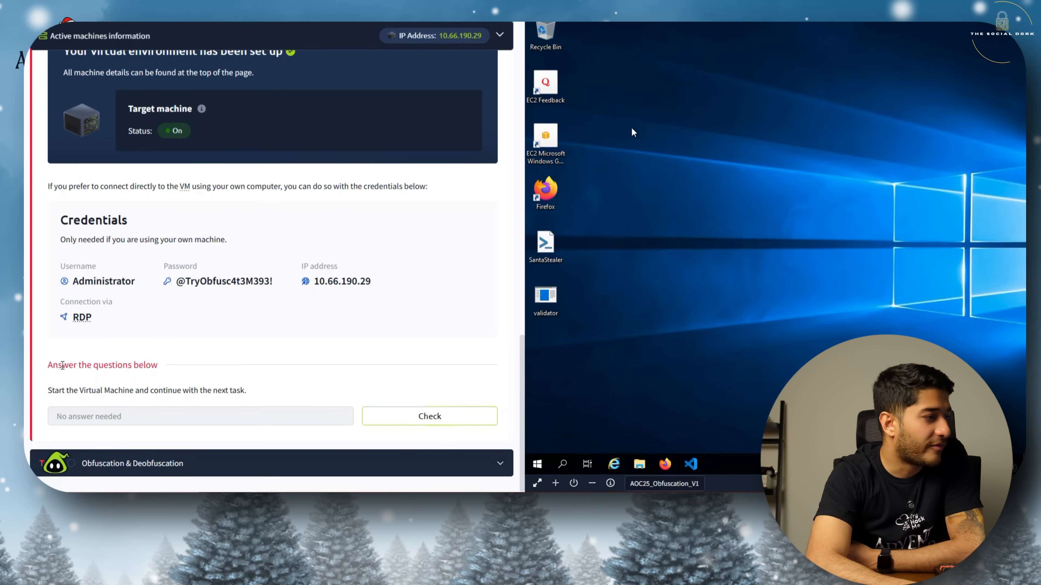
{"action": "triple_click", "coordinate": [130, 390]}
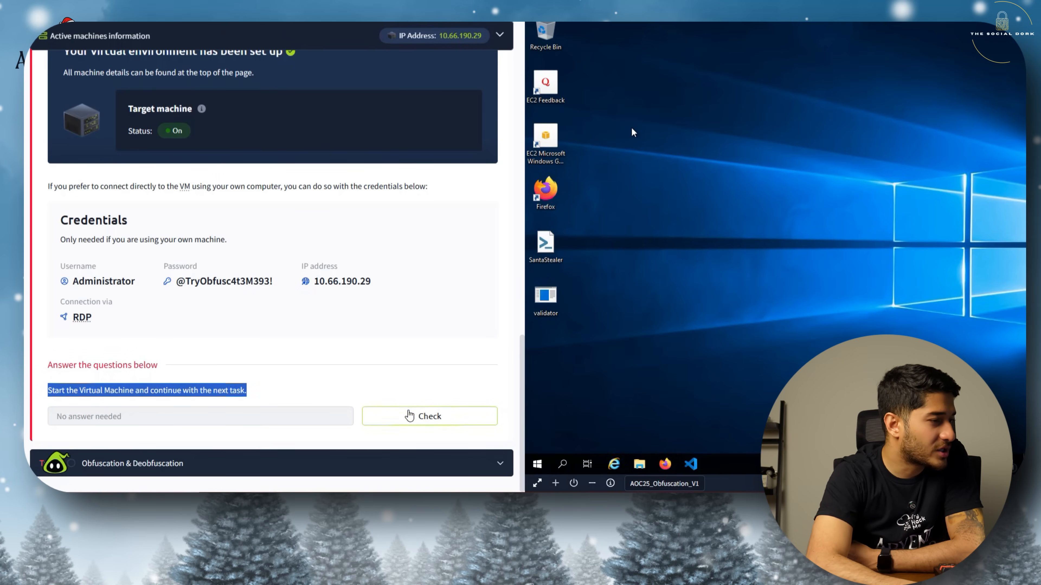
{"action": "left_click", "coordinate": [410, 417]}
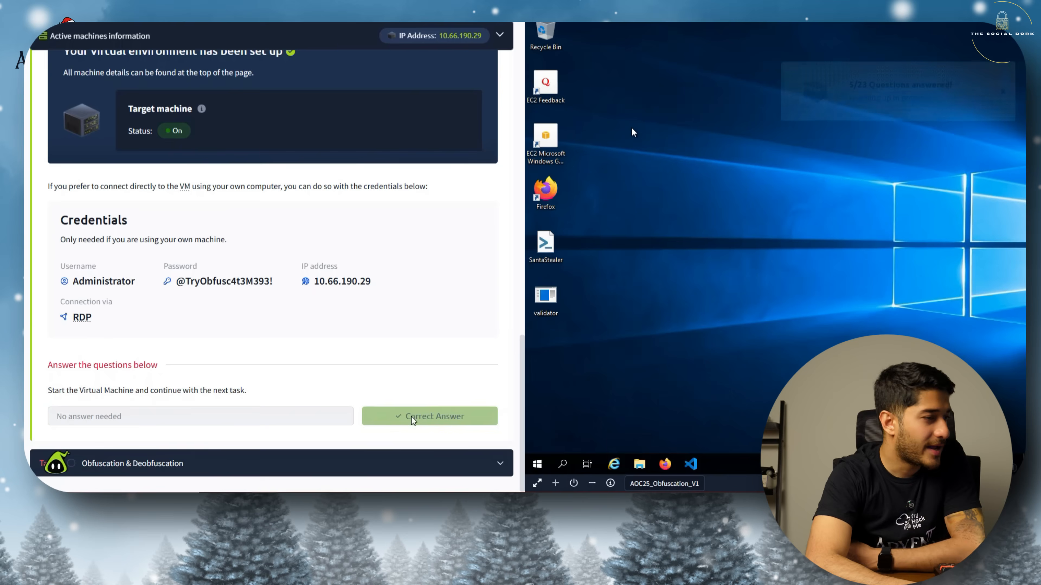
{"action": "left_click", "coordinate": [414, 420]}
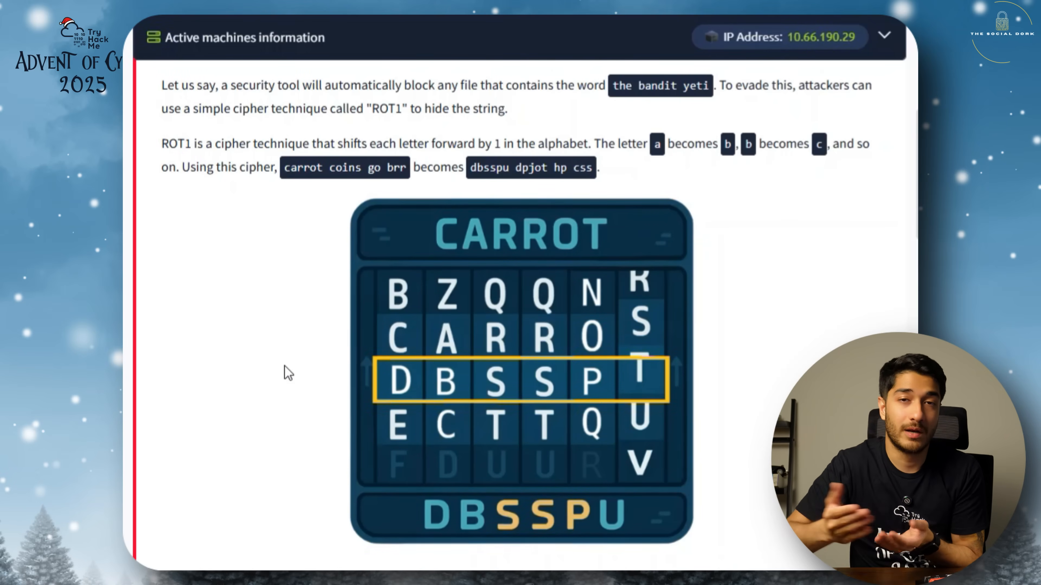
Reach the XOR exercise steps, select the sample string and follow 'this link' to CyberChef
{"action": "scroll", "scroll_direction": "down", "scroll_amount": 3}
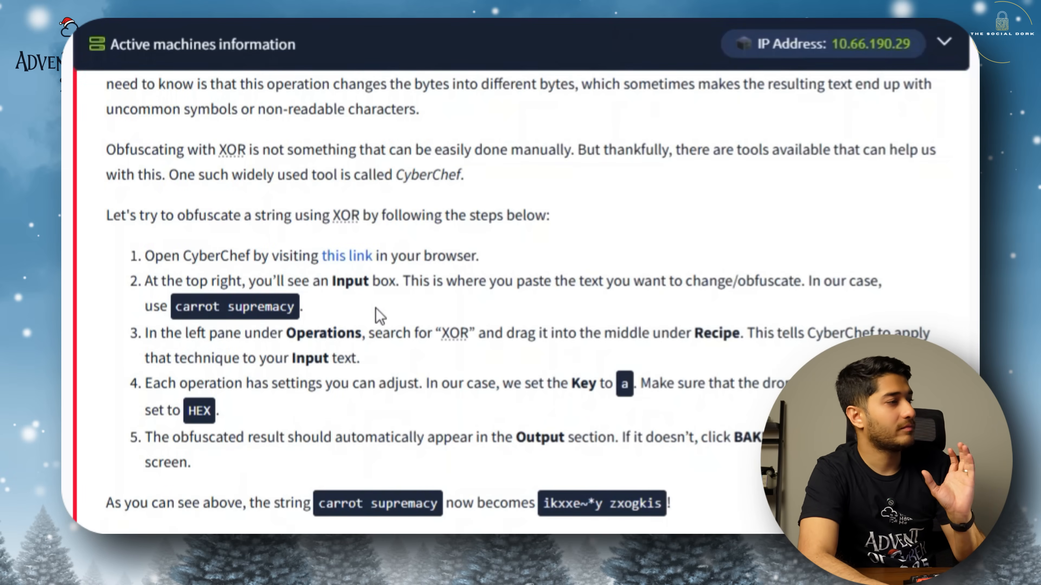
{"action": "mouse_move", "coordinate": [247, 331]}
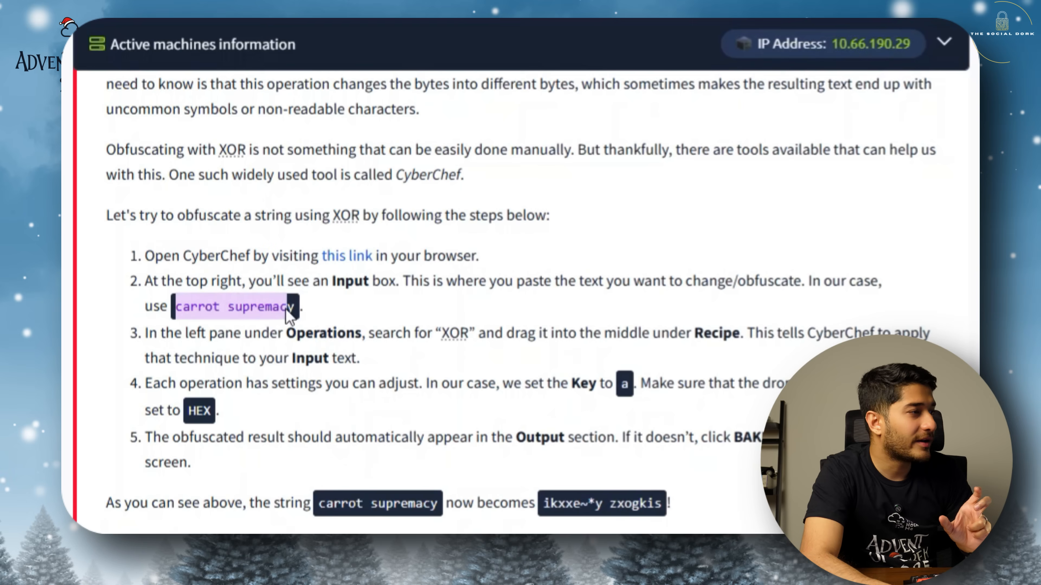
{"action": "right_click", "coordinate": [286, 312]}
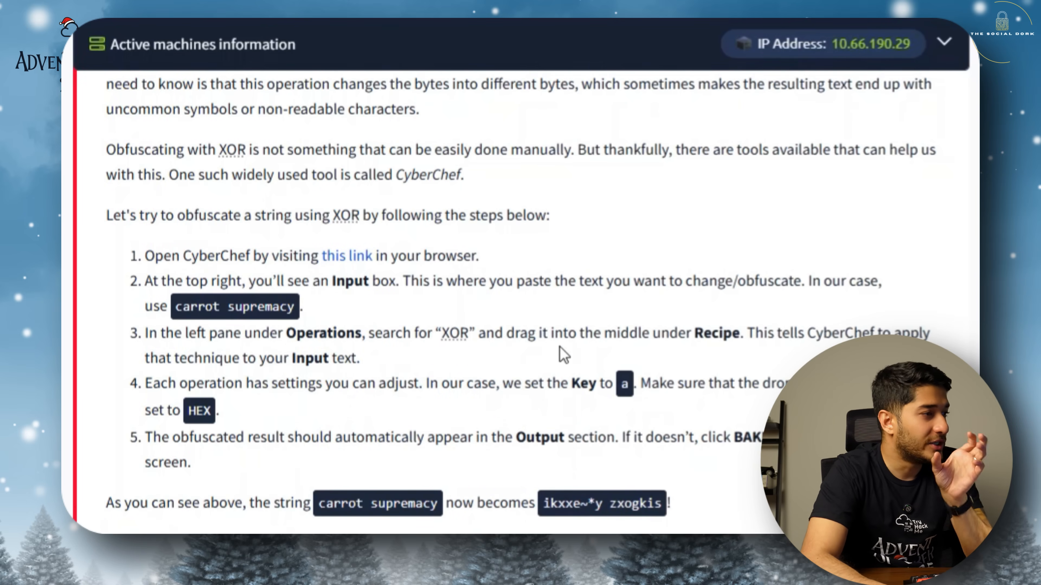
{"action": "left_click", "coordinate": [348, 256]}
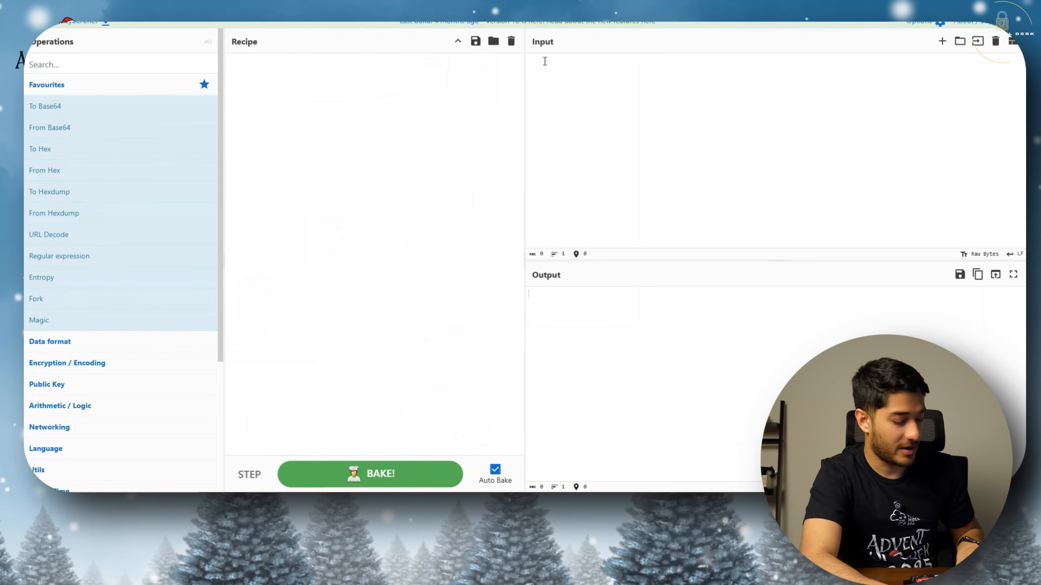
Enter 'carrot supremacy' as input and add an XOR operation with key 'a'
{"action": "type", "text": "carrot supremacy"}
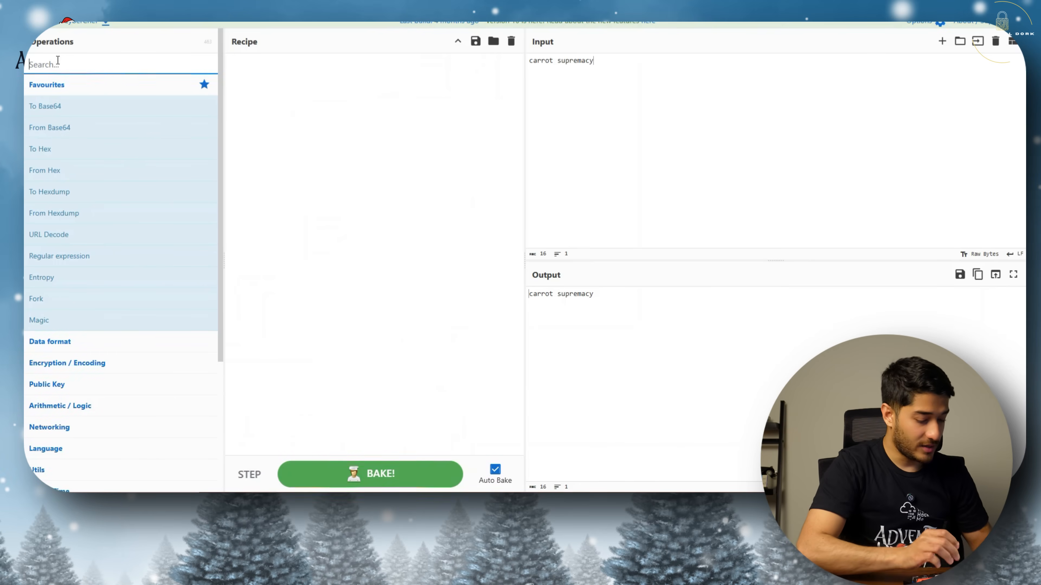
{"action": "type", "text": "xor"}
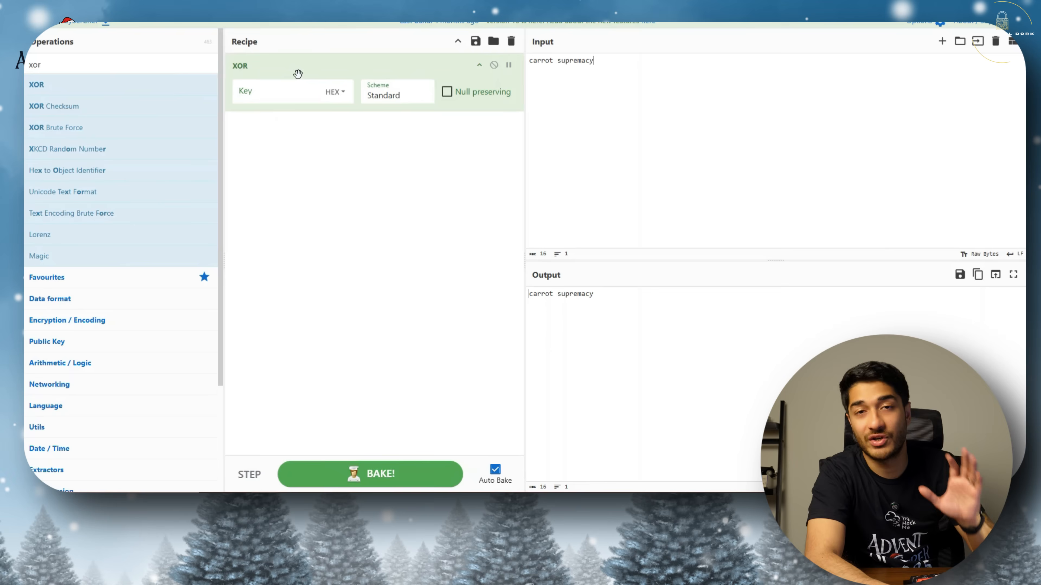
{"action": "mouse_move", "coordinate": [296, 74]}
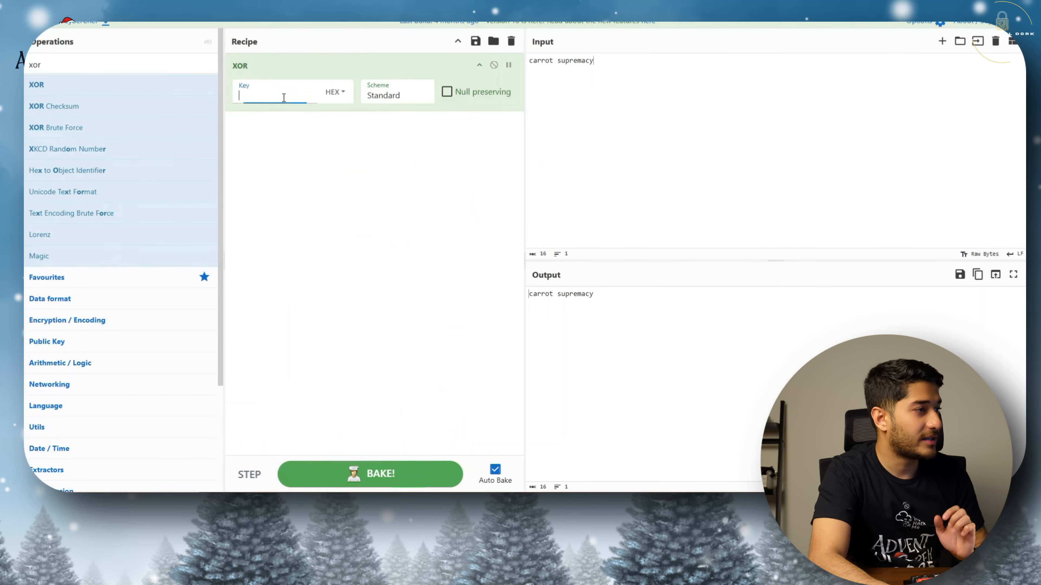
{"action": "left_click", "coordinate": [333, 92]}
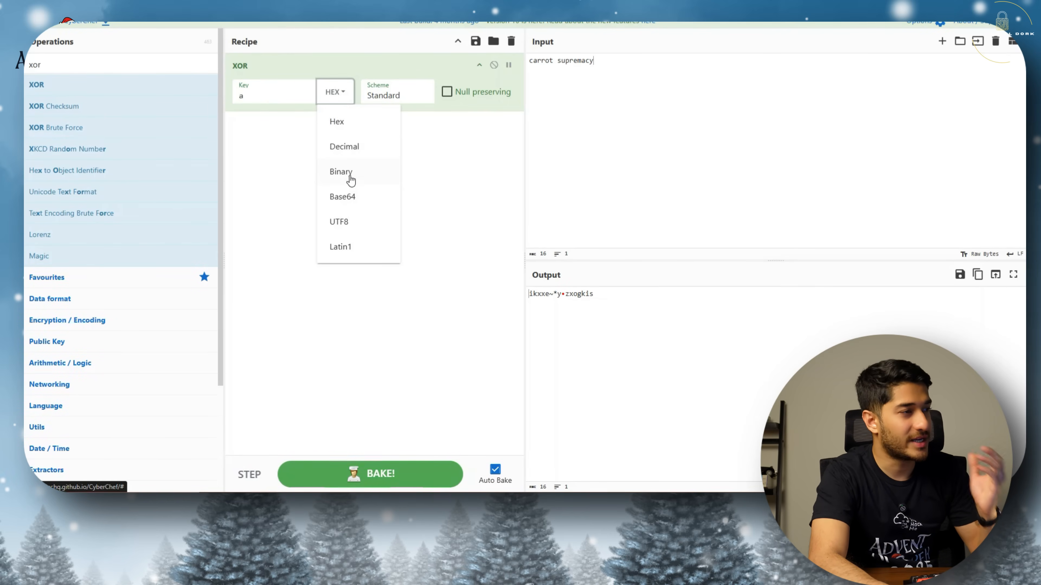
{"action": "mouse_move", "coordinate": [340, 149]}
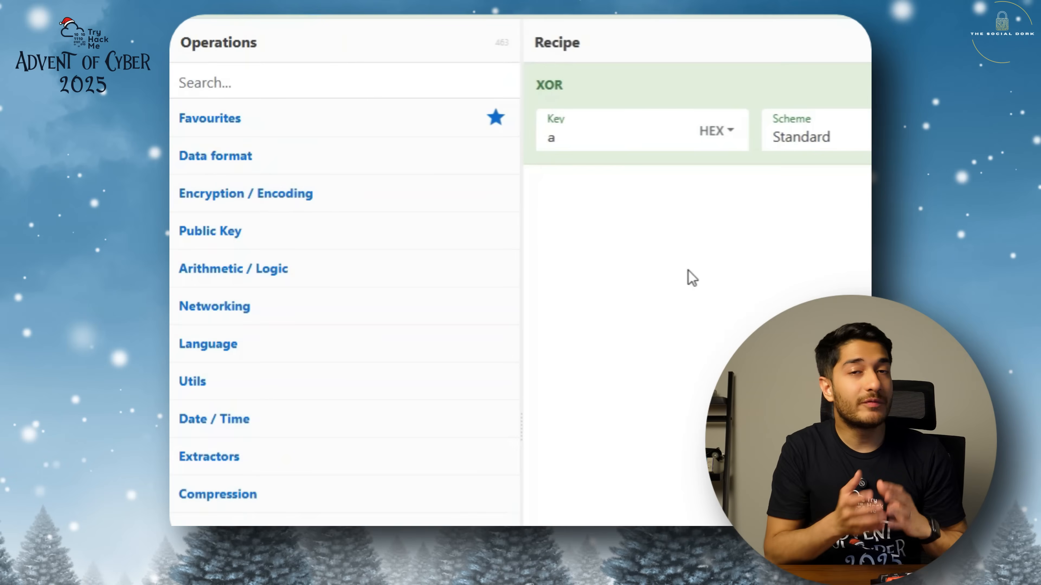
{"action": "mouse_move", "coordinate": [422, 60]}
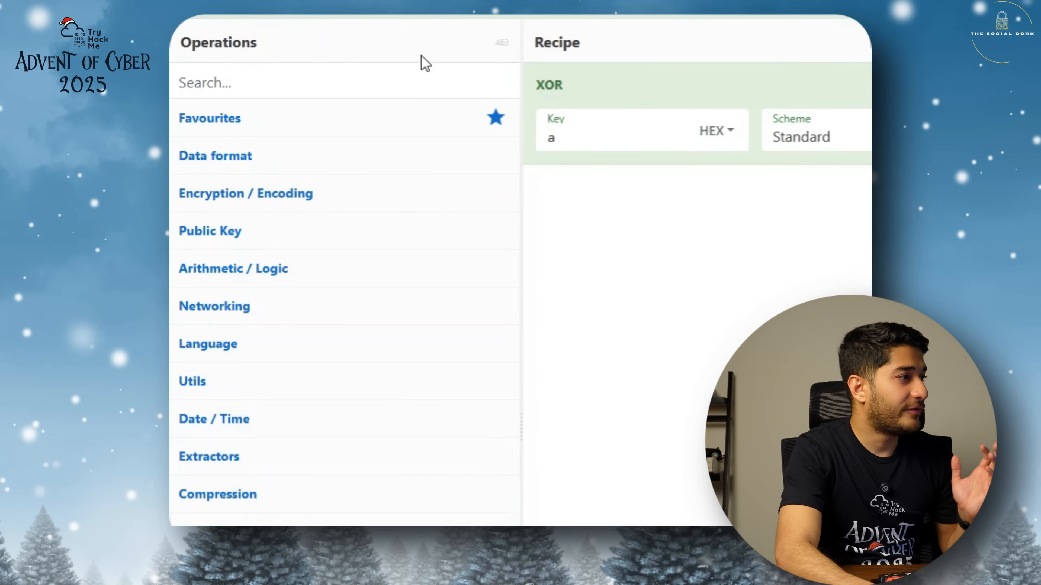
Search Operations for 'base64' to list To Base64 and From Base64
{"action": "type", "text": "base64"}
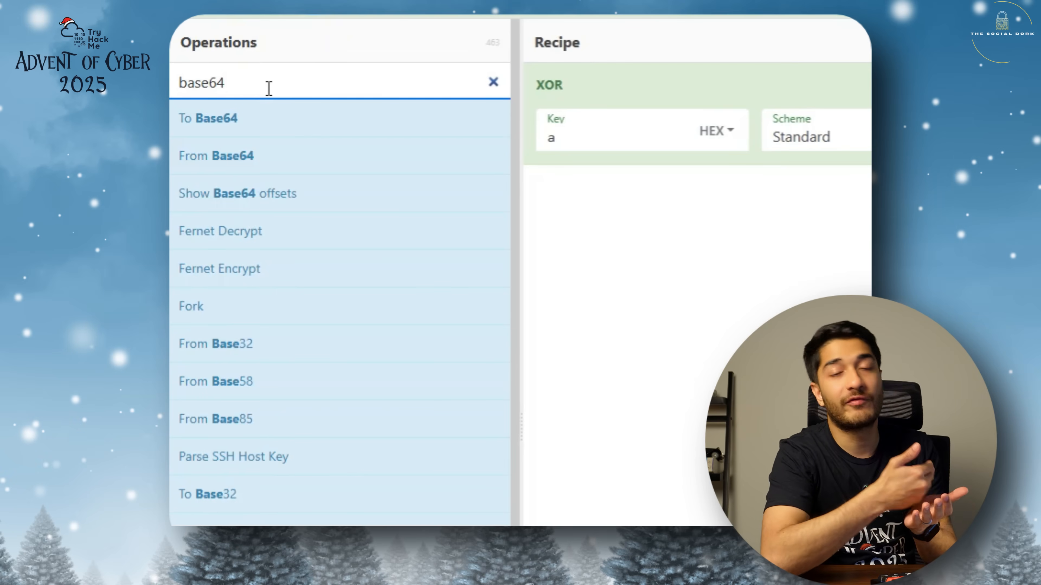
{"action": "mouse_move", "coordinate": [207, 161]}
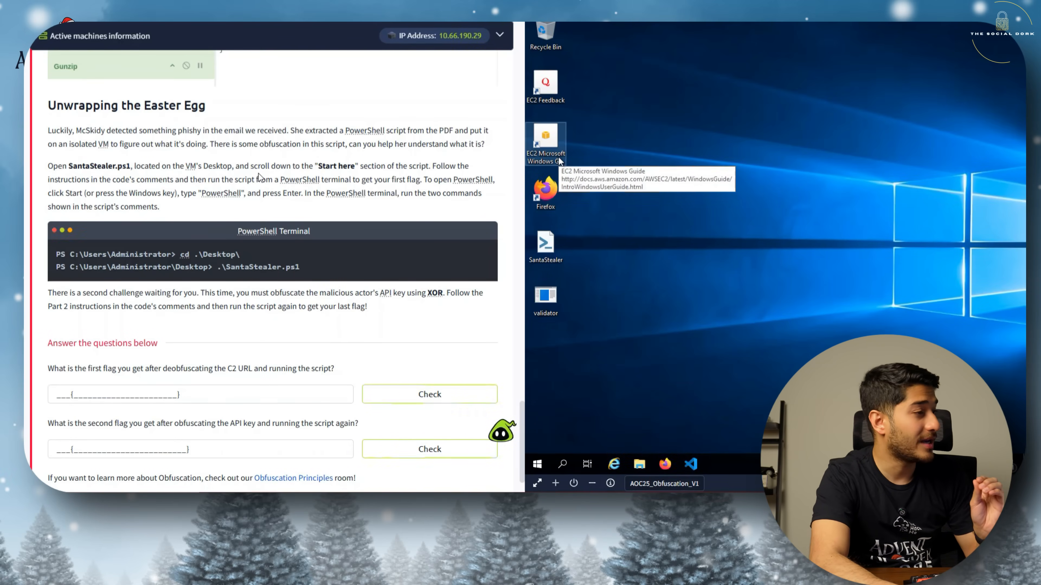
{"action": "mouse_move", "coordinate": [563, 247]}
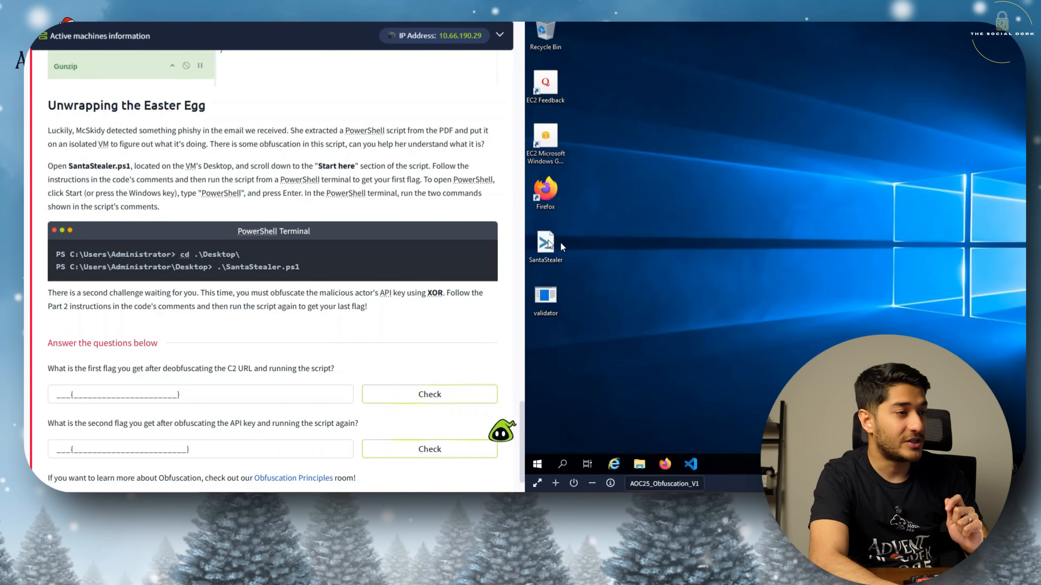
{"action": "mouse_move", "coordinate": [691, 245]}
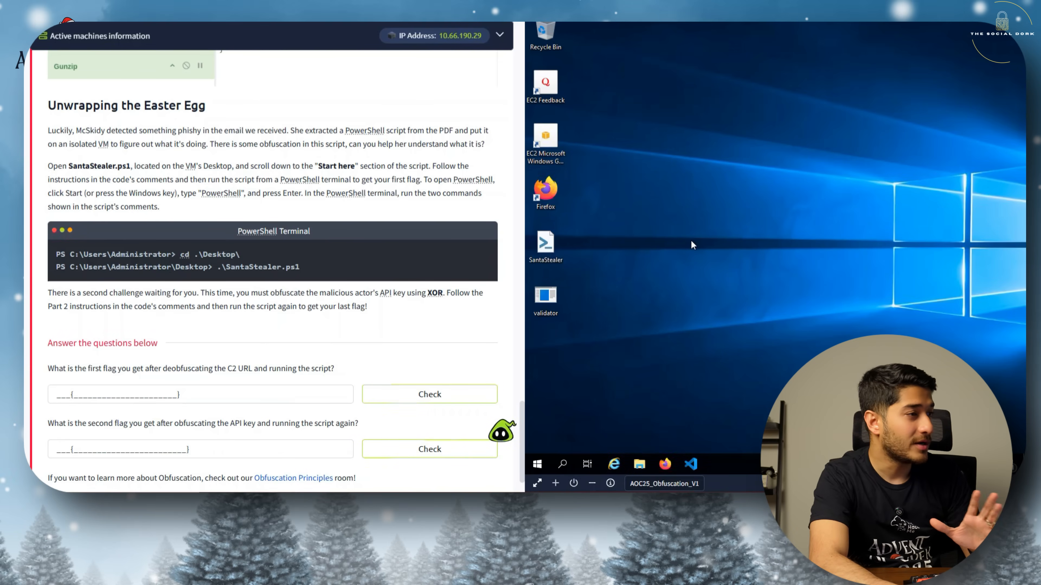
{"action": "mouse_move", "coordinate": [715, 265]}
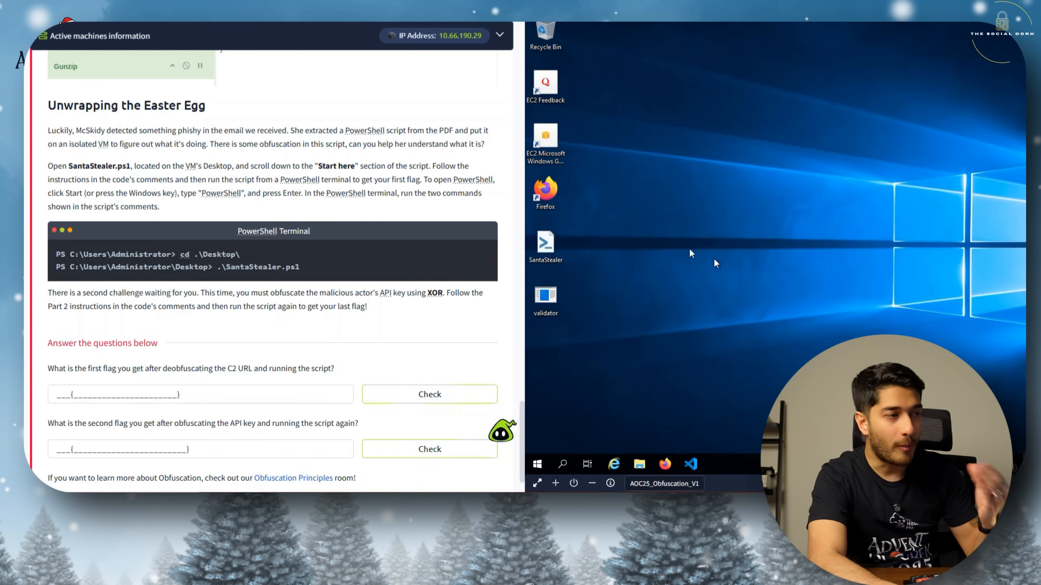
Open SantaStealer.ps1 from the VM desktop in Visual Studio Code
{"action": "left_click", "coordinate": [545, 244]}
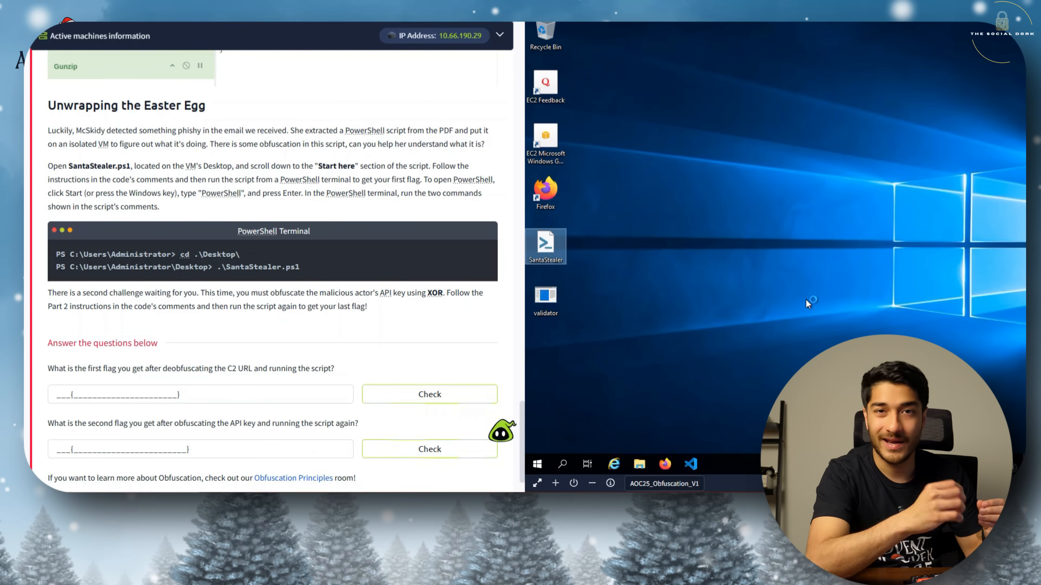
{"action": "mouse_move", "coordinate": [806, 306]}
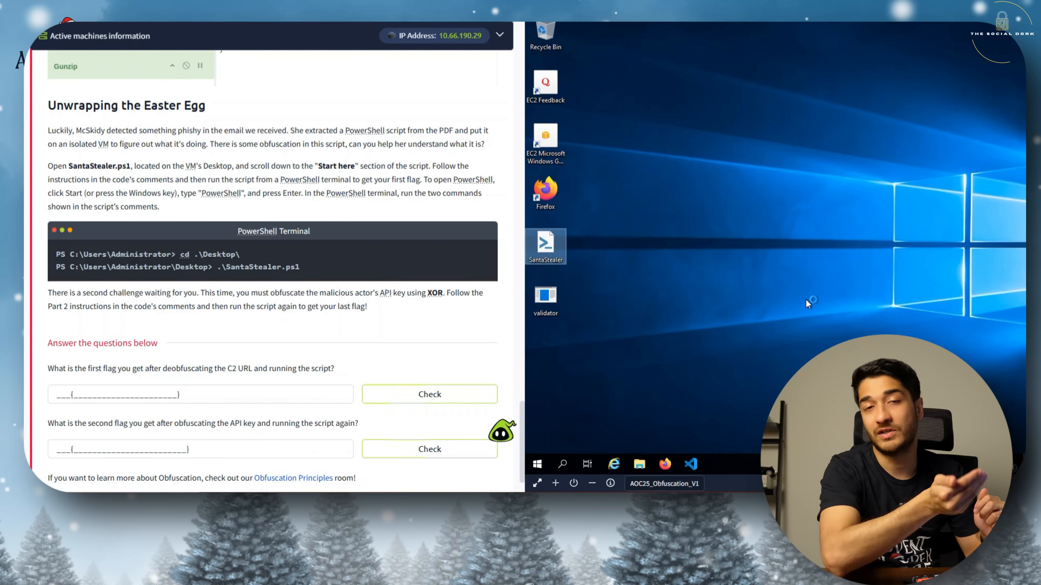
{"action": "double_click", "coordinate": [546, 246]}
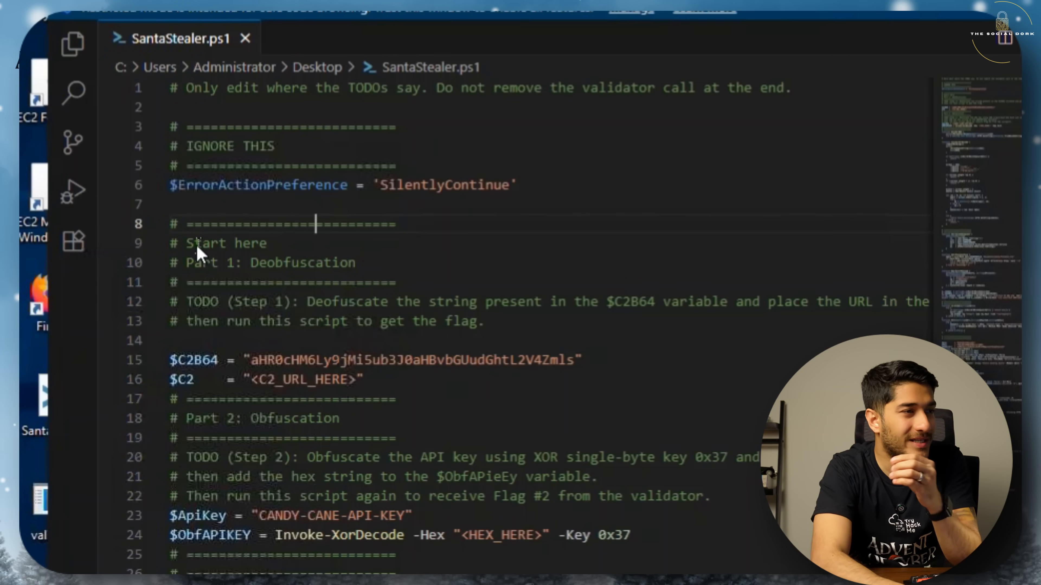
Locate the Part 1 TODO and select the Base64 string assigned to $C2B64 on line 15
{"action": "double_click", "coordinate": [249, 243]}
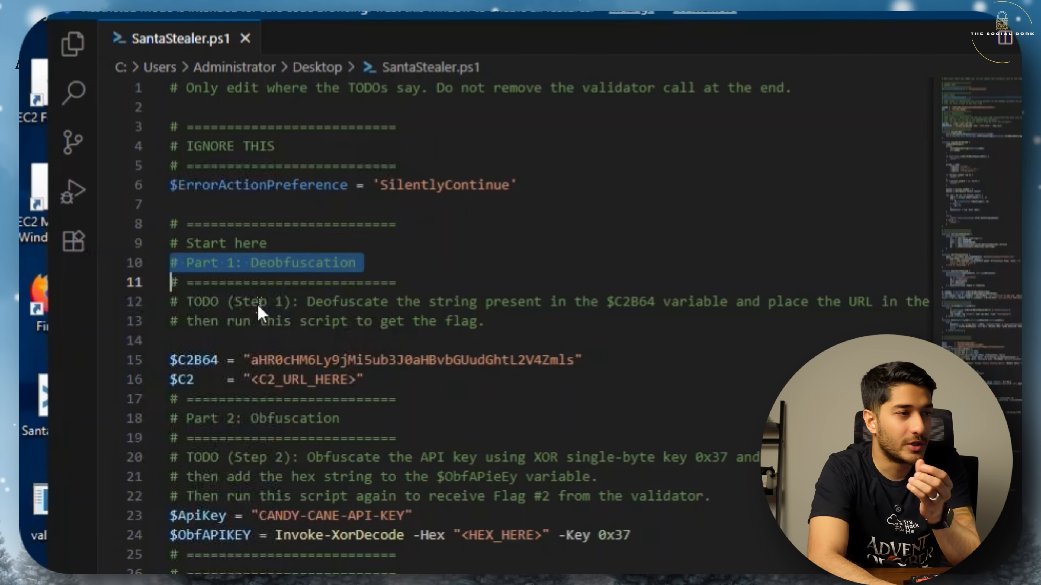
{"action": "double_click", "coordinate": [346, 301]}
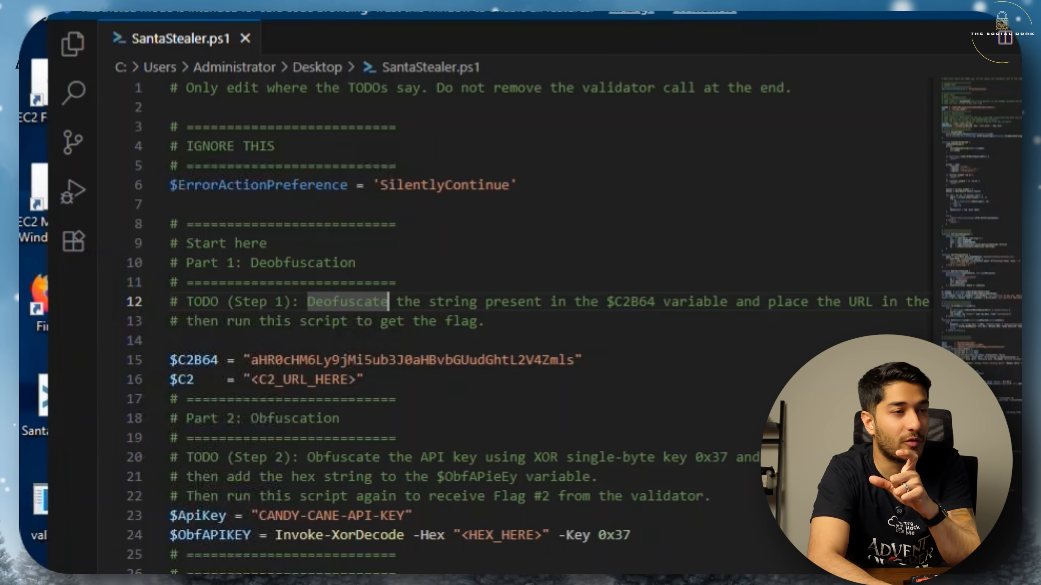
{"action": "scroll", "scroll_direction": "right", "scroll_amount": 3}
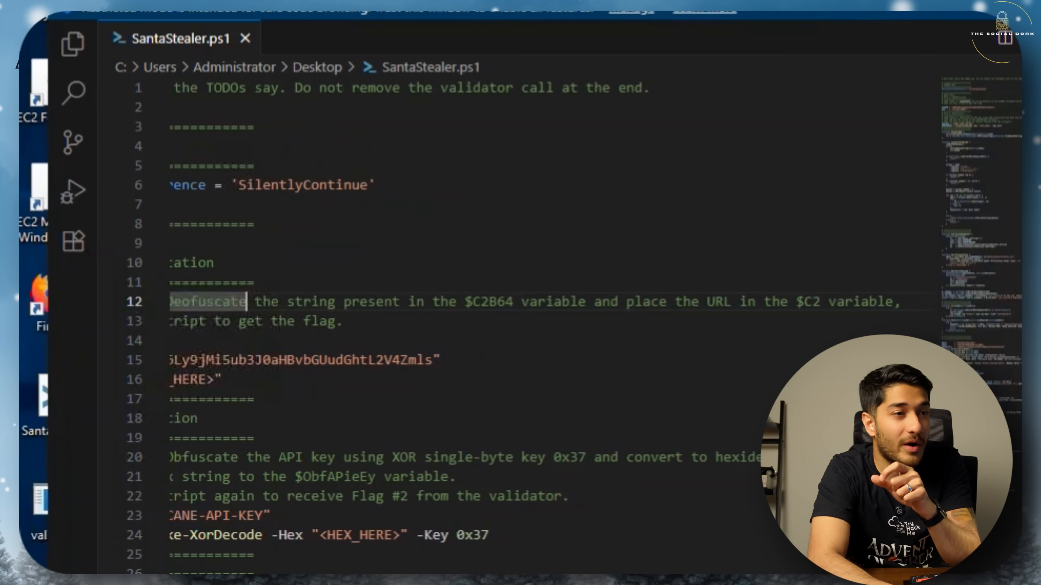
{"action": "scroll", "scroll_direction": "left", "scroll_amount": 3}
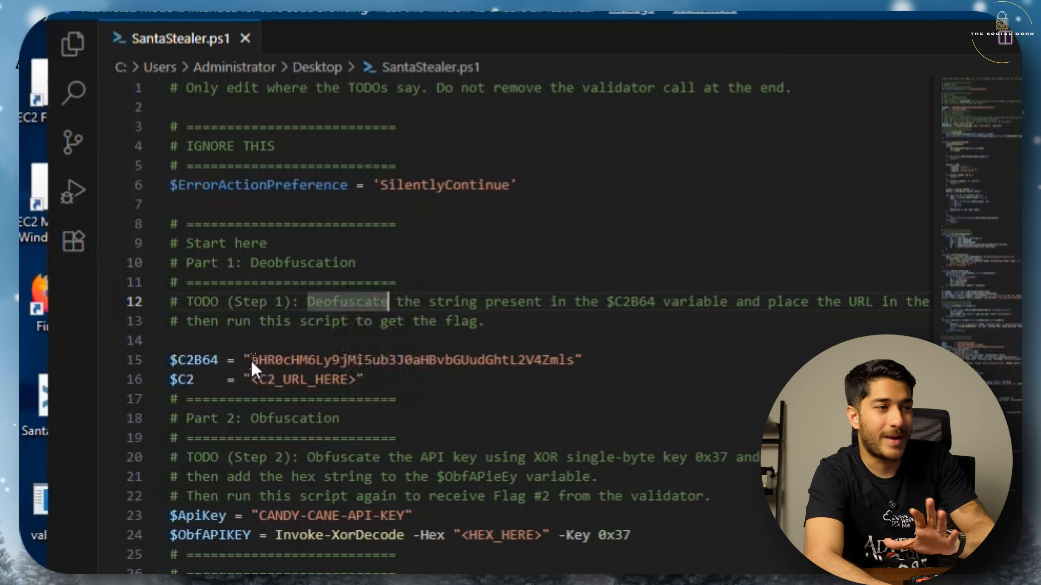
{"action": "left_click_drag", "start_coordinate": [252, 360], "coordinate": [574, 359]}
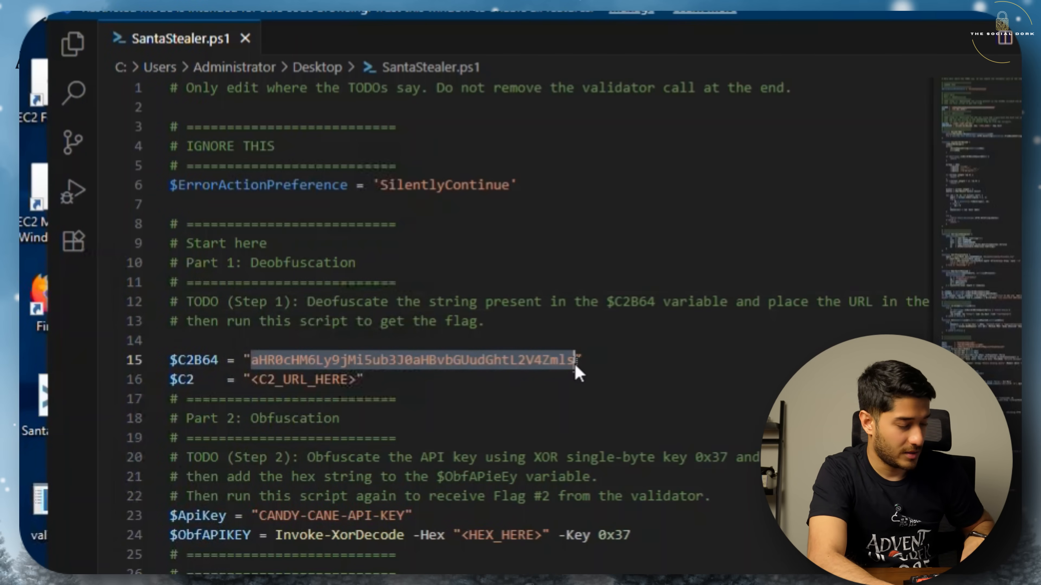
{"action": "mouse_move", "coordinate": [461, 363]}
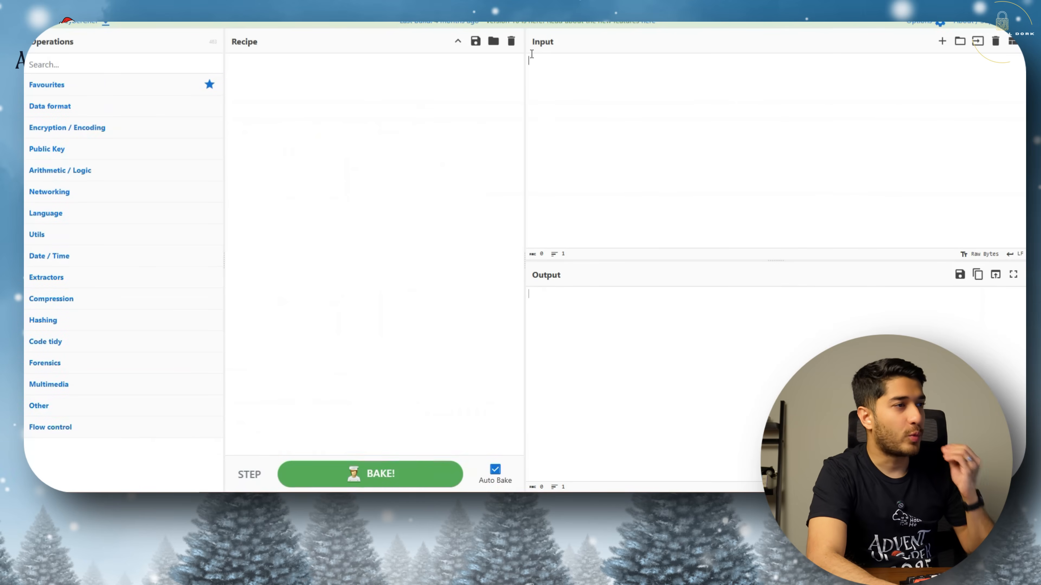
{"action": "type", "text": "aHR0cHM6Ly9jMi5ub3J0aHBvbGUudGhtL2V4Zmls"}
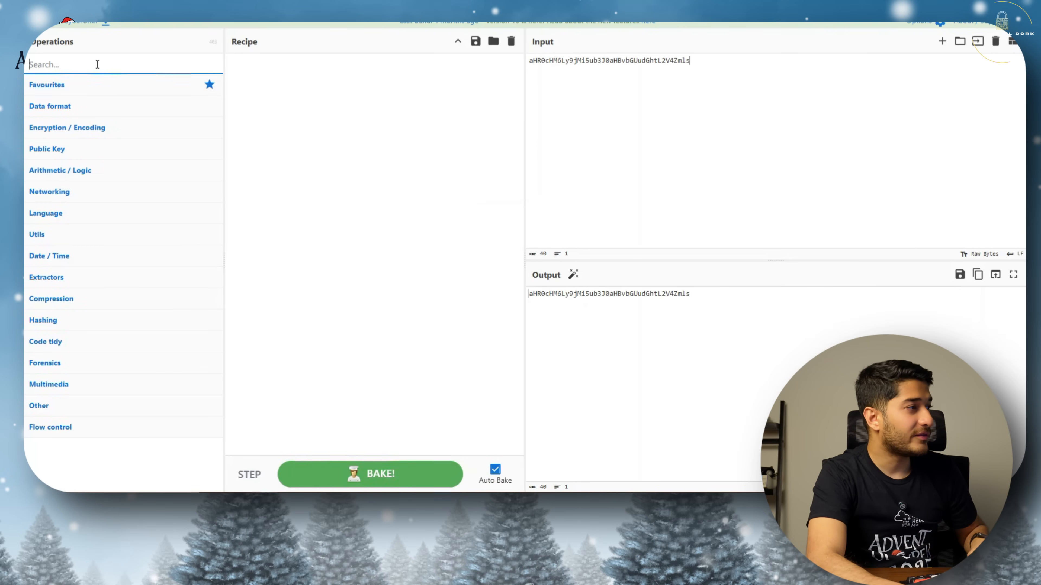
{"action": "type", "text": "base64"}
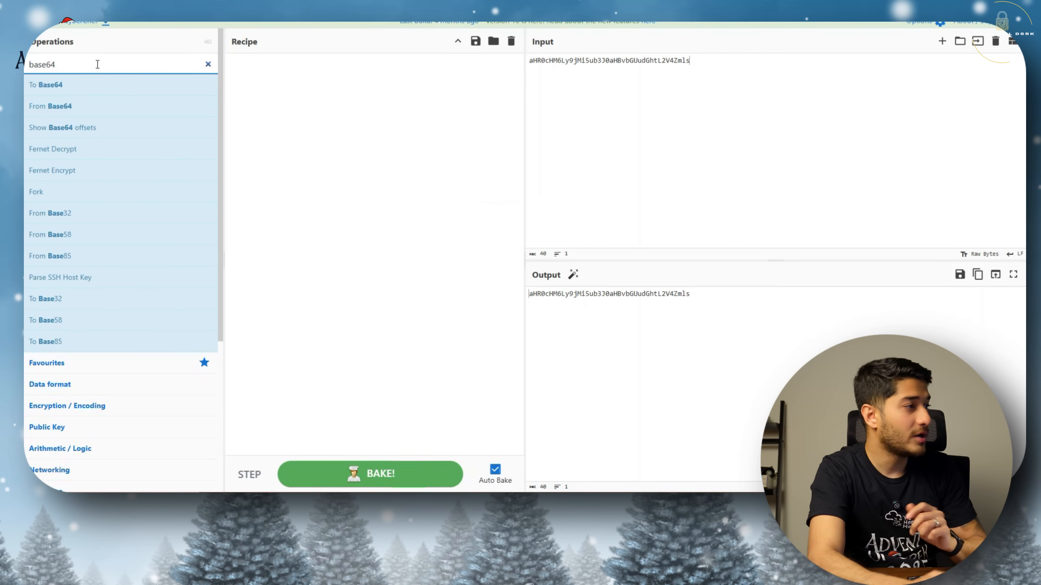
{"action": "left_click_drag", "start_coordinate": [50, 107], "coordinate": [253, 66]}
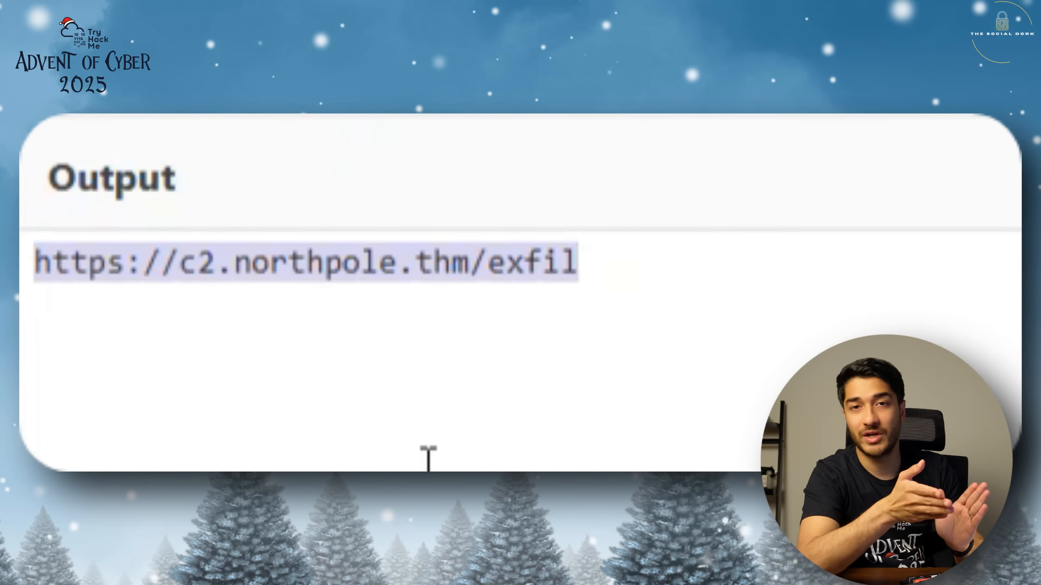
{"action": "mouse_move", "coordinate": [455, 315]}
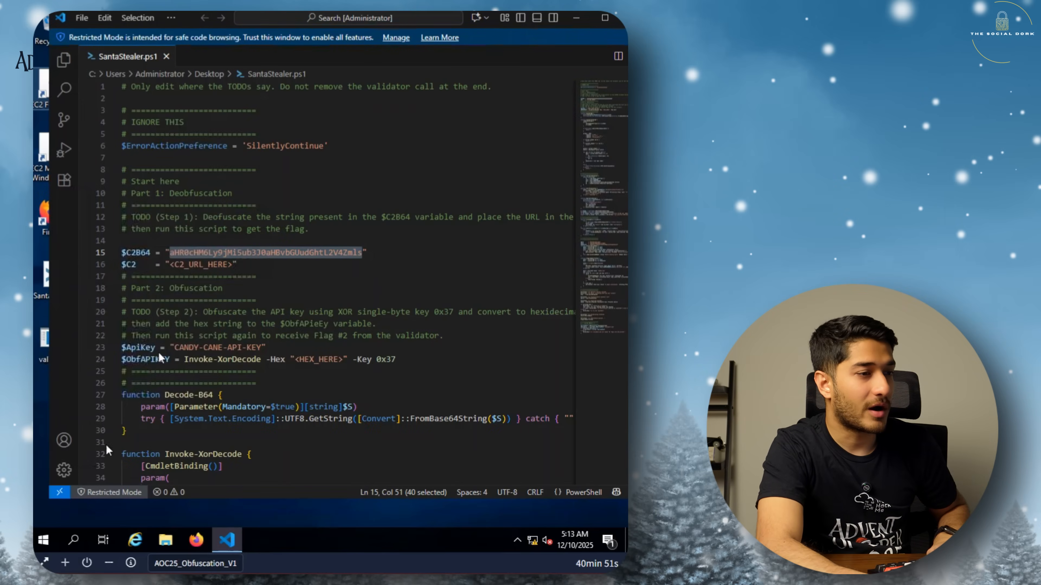
{"action": "left_click", "coordinate": [172, 264]}
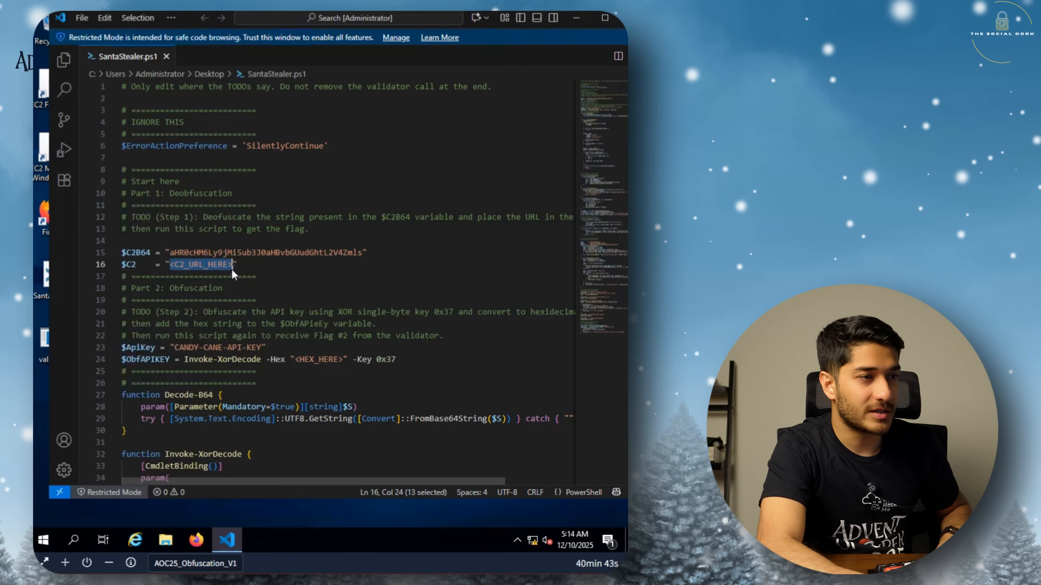
{"action": "type", "text": "https://c2.northpole.thm/exfil"}
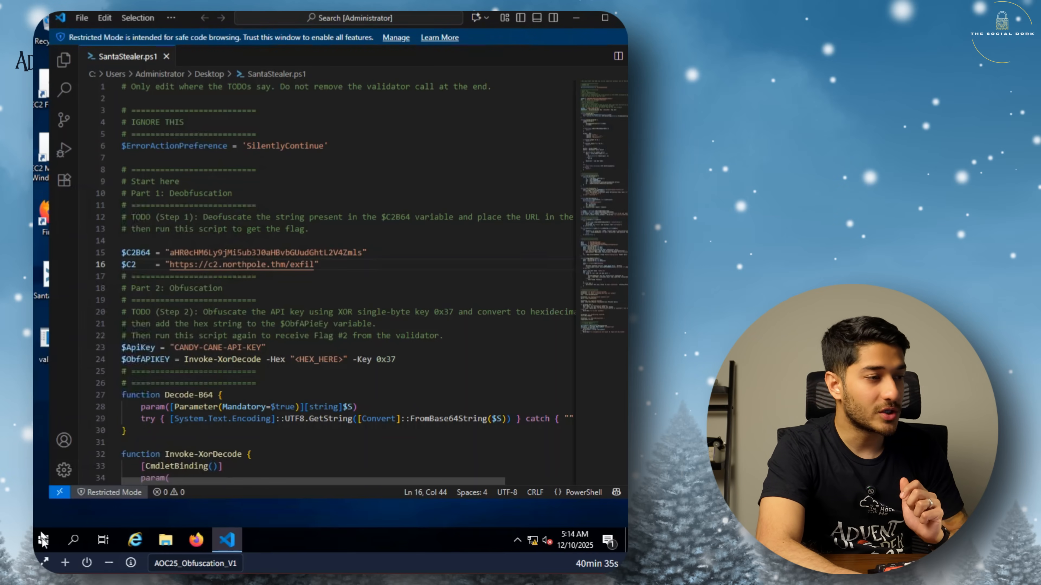
Launch Windows PowerShell from the Start menu search
{"action": "left_click", "coordinate": [44, 541]}
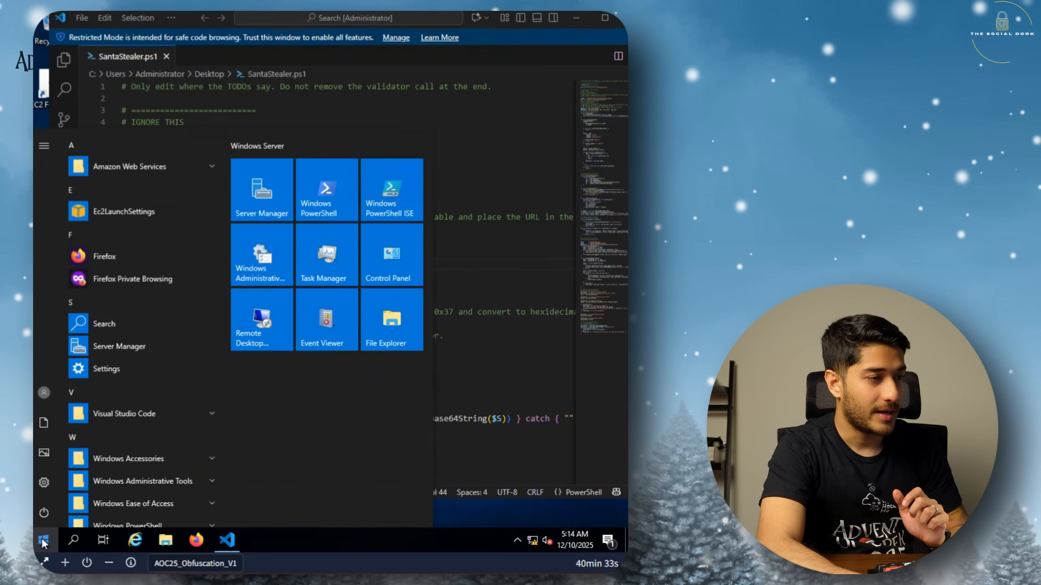
{"action": "left_click", "coordinate": [44, 540]}
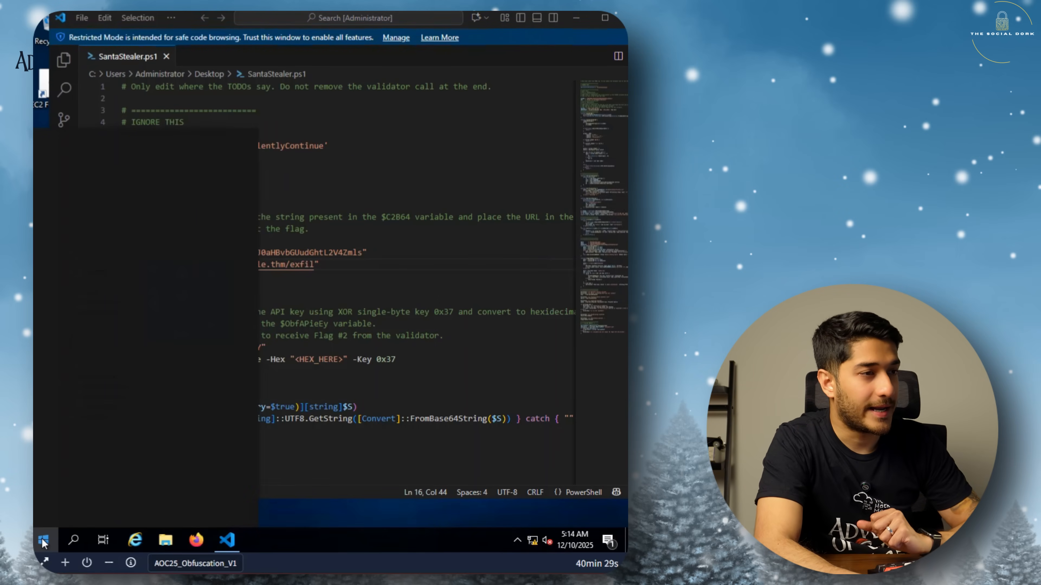
{"action": "type", "text": "powershell"}
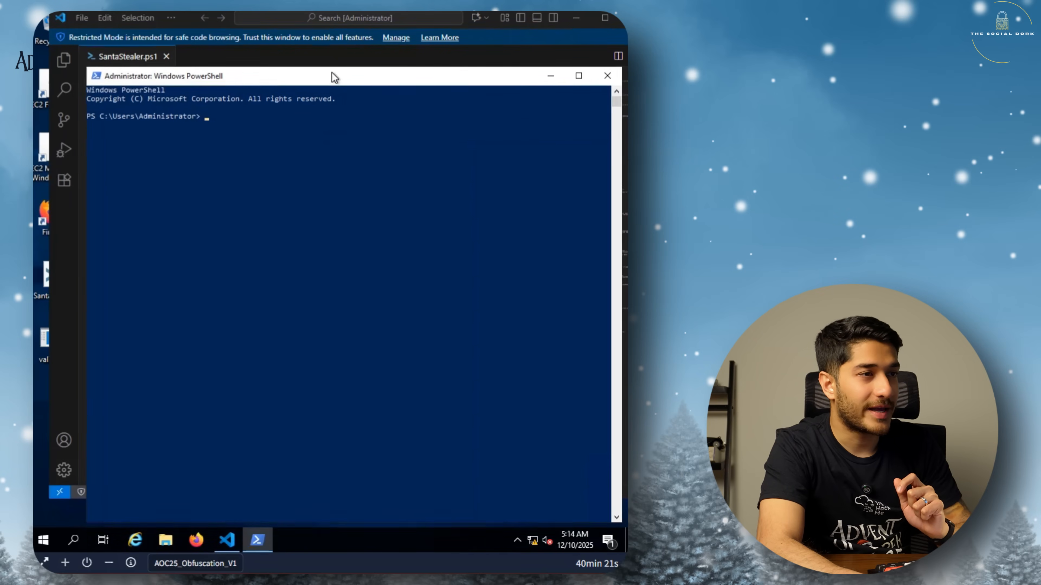
{"action": "left_click", "coordinate": [216, 117]}
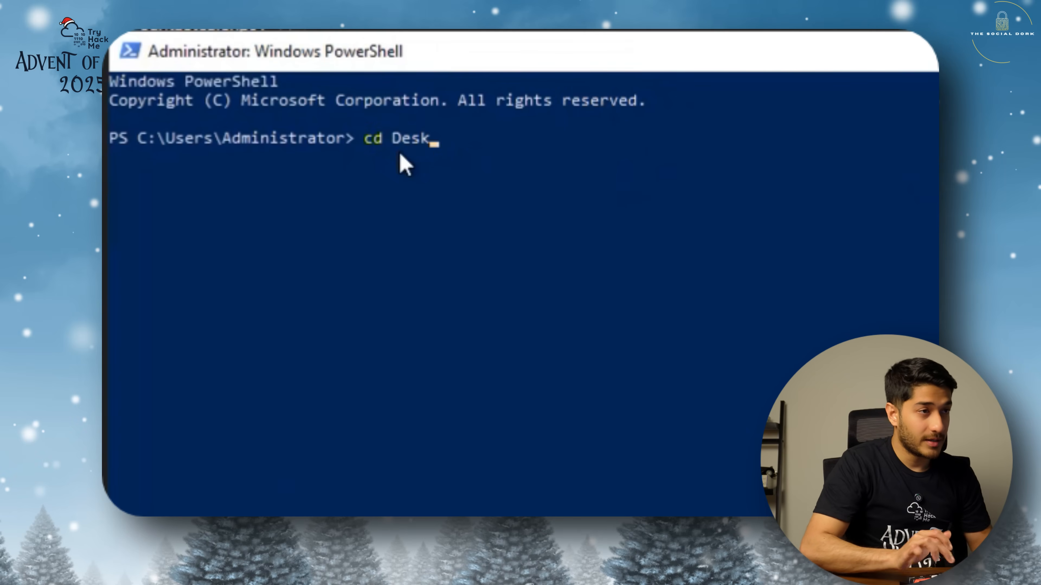
Run .\SantaStealer.ps1 from the Desktop and select the printed flag THM{C2_De0bfuscation_29838}
{"action": "key", "text": "Enter"}
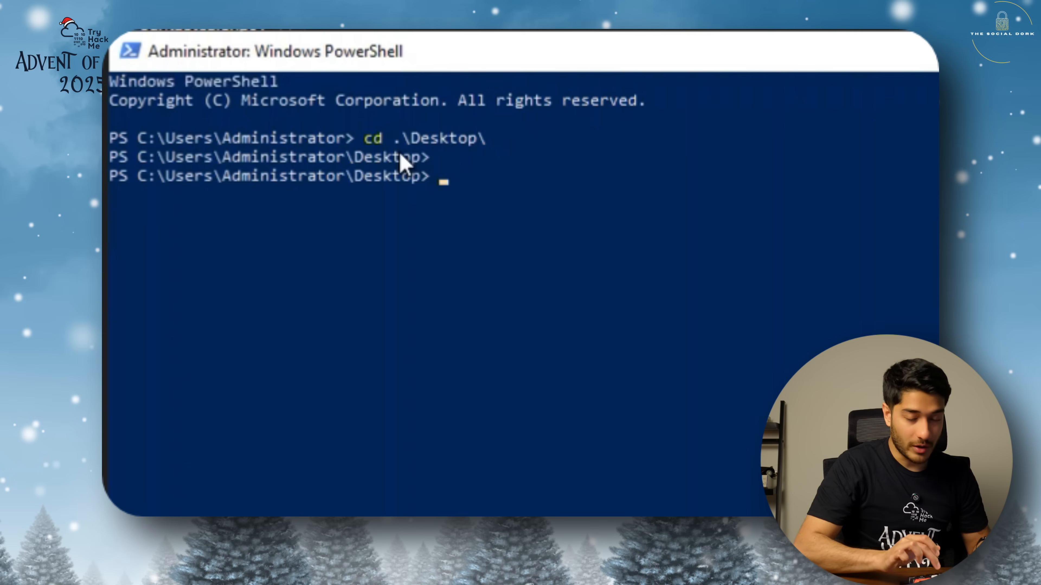
{"action": "type", "text": "./S"}
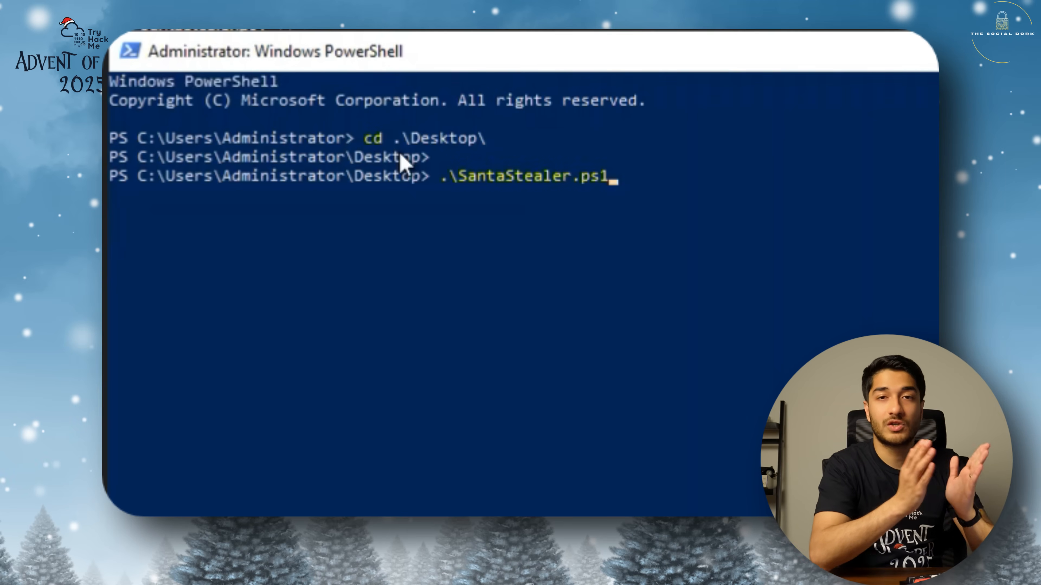
{"action": "key", "text": "Enter"}
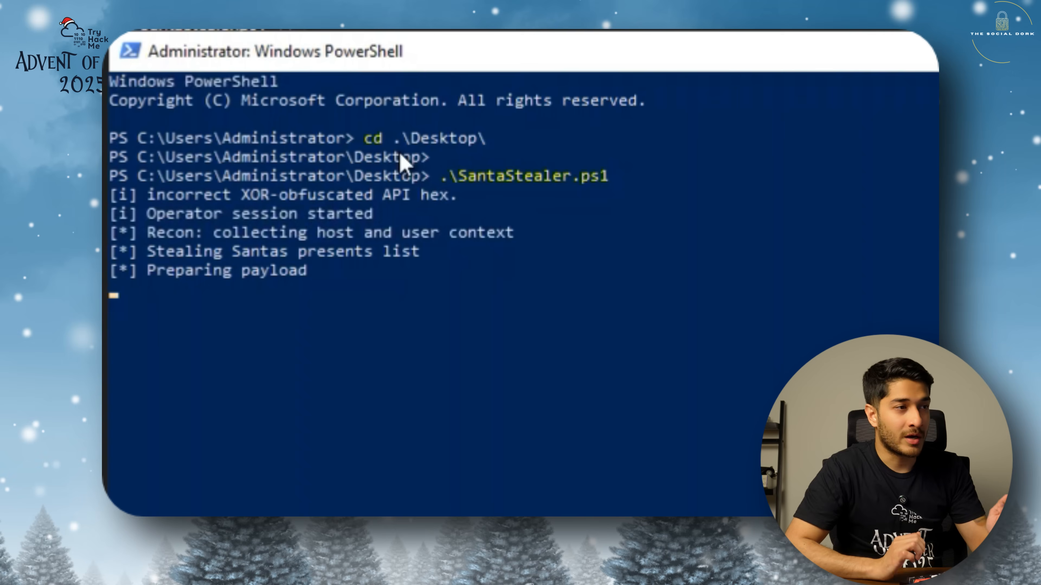
{"action": "mouse_move", "coordinate": [189, 333]}
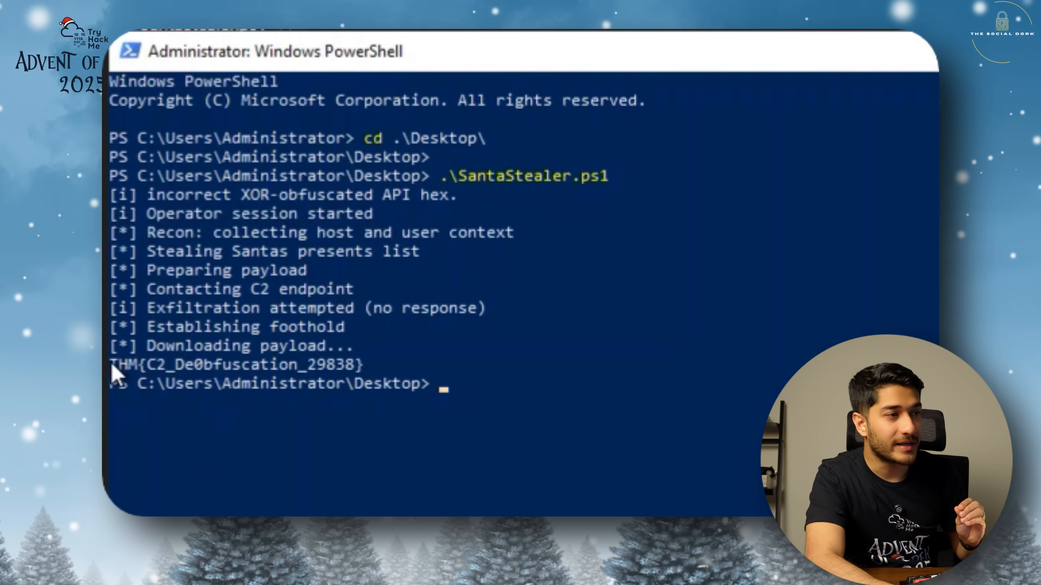
{"action": "left_click_drag", "start_coordinate": [110, 364], "coordinate": [361, 364]}
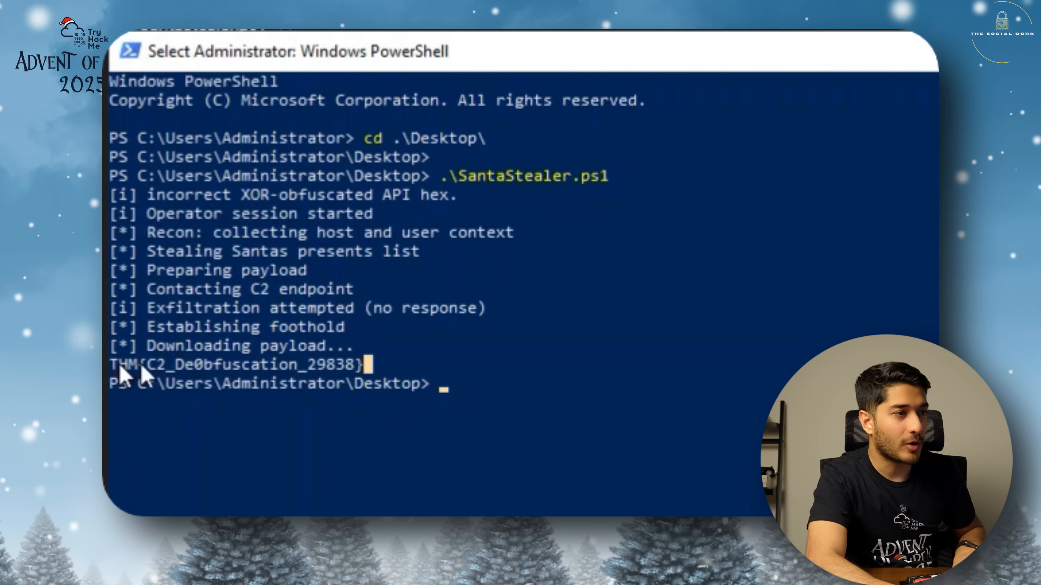
{"action": "left_click_drag", "start_coordinate": [110, 365], "coordinate": [361, 364]}
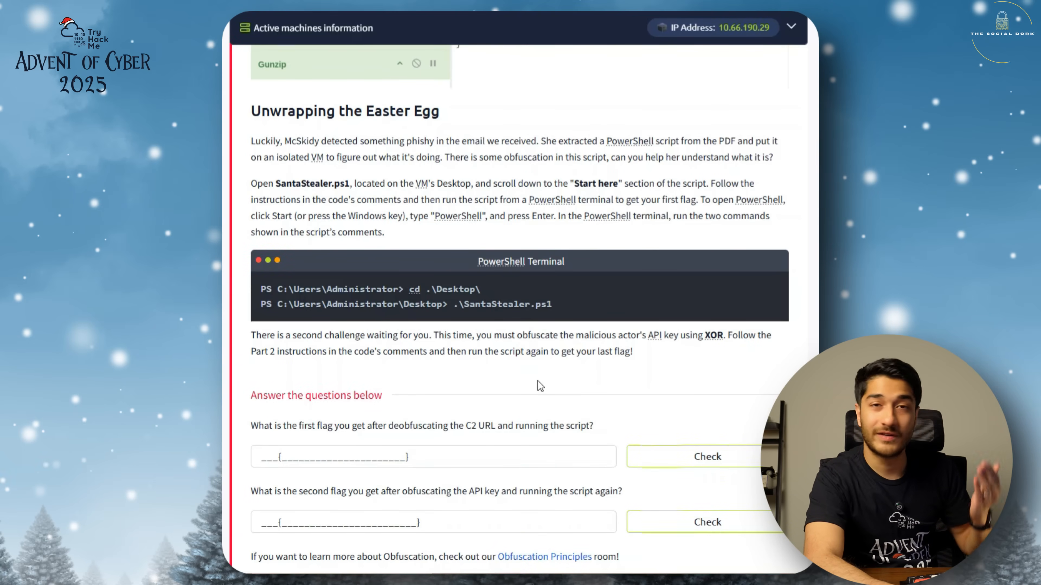
{"action": "scroll", "scroll_direction": "down", "scroll_amount": 3}
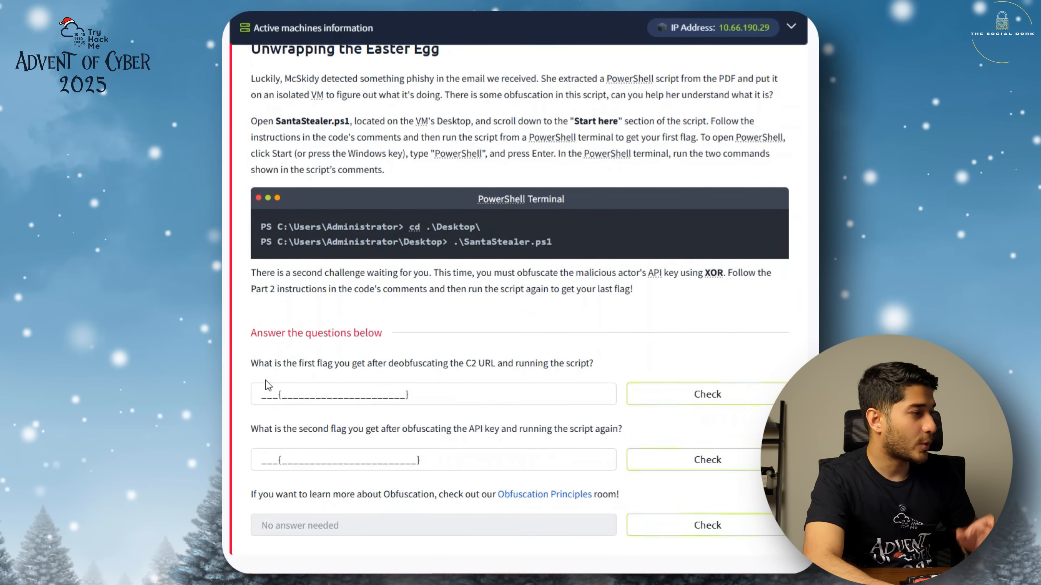
{"action": "type", "text": "THM{C2_DeObfuscation_29838}"}
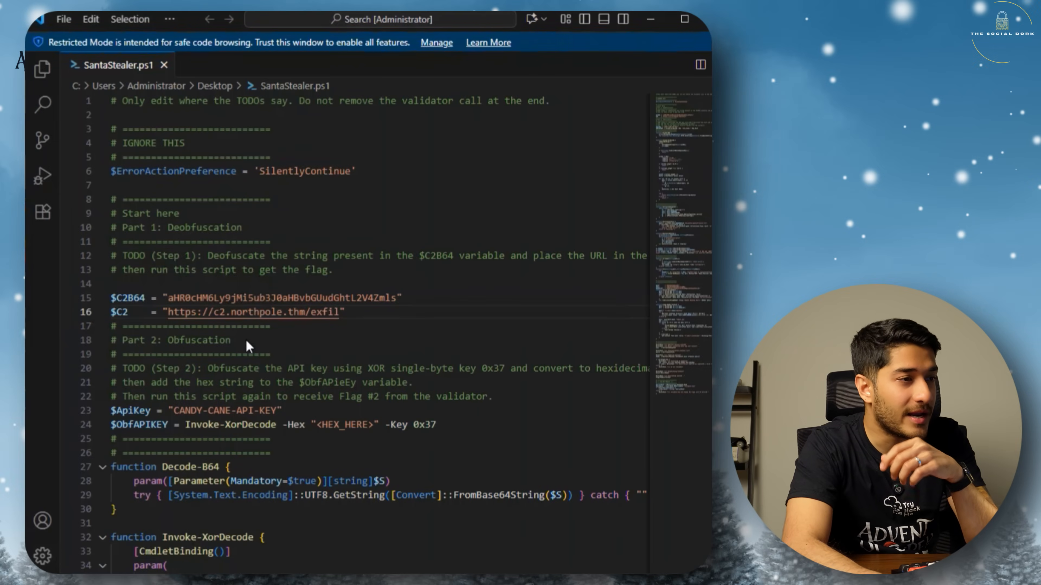
{"action": "scroll", "scroll_direction": "down", "scroll_amount": 3}
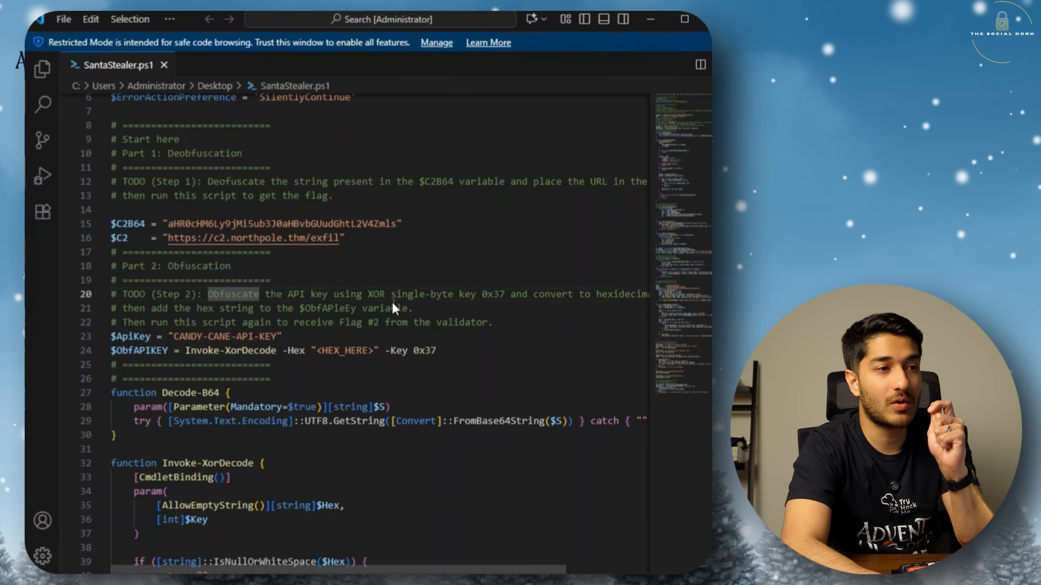
{"action": "mouse_move", "coordinate": [468, 535]}
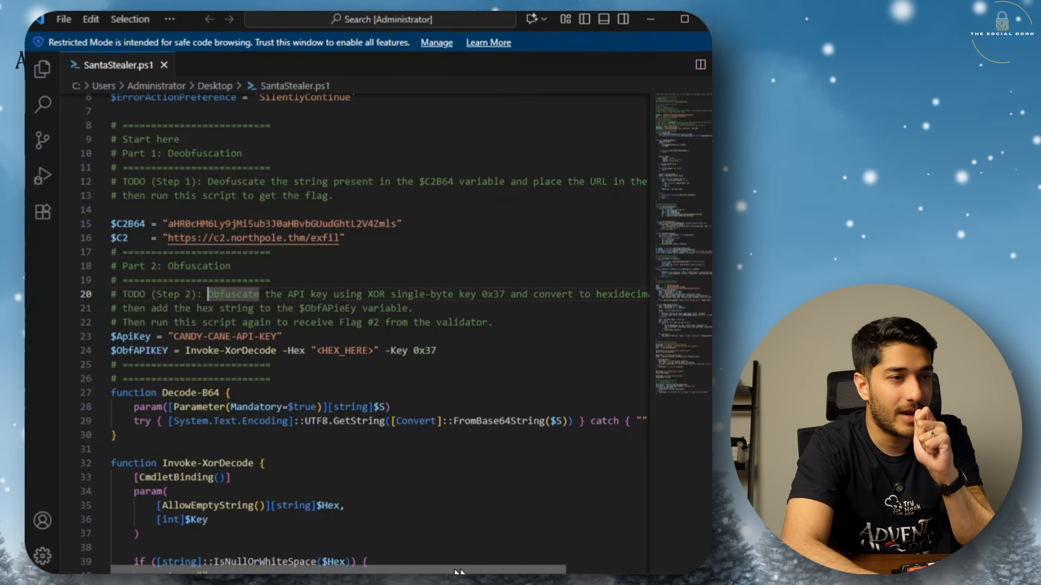
{"action": "scroll", "scroll_direction": "right", "scroll_amount": 3}
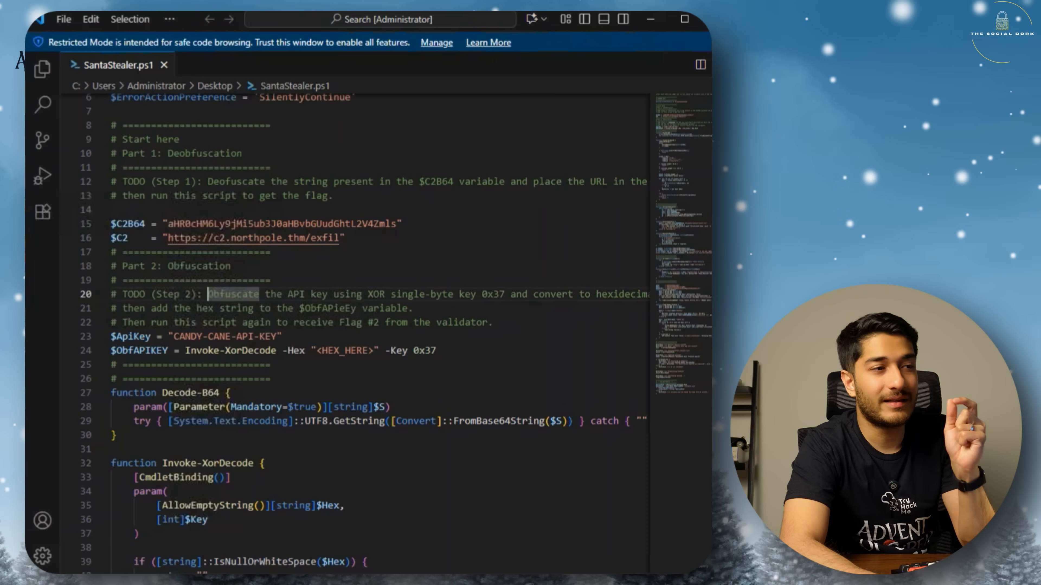
{"action": "mouse_move", "coordinate": [312, 338]}
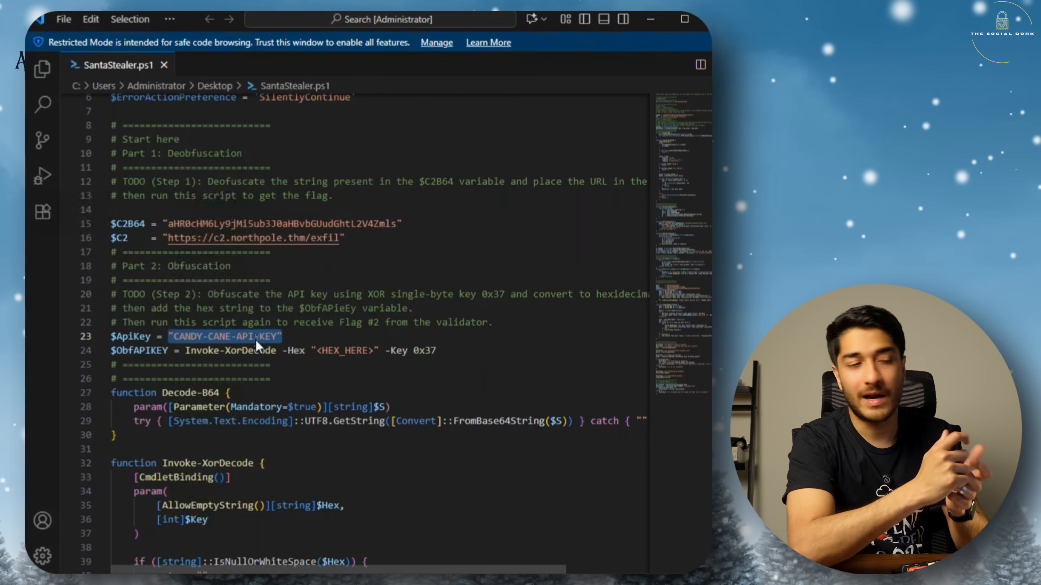
{"action": "left_click", "coordinate": [317, 350]}
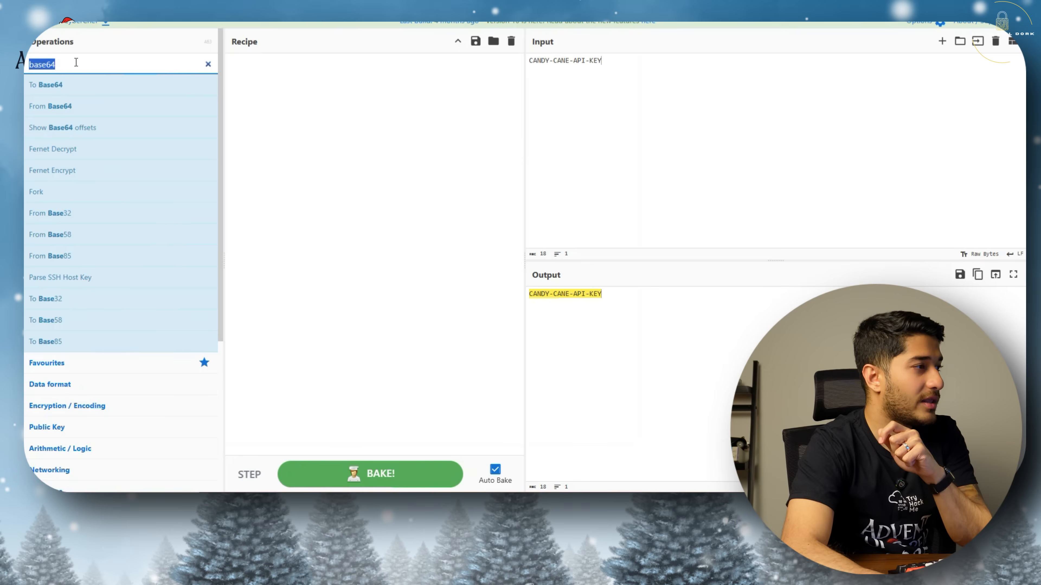
Add an XOR operation to the recipe with key 0x37 (HEX)
{"action": "type", "text": "xor"}
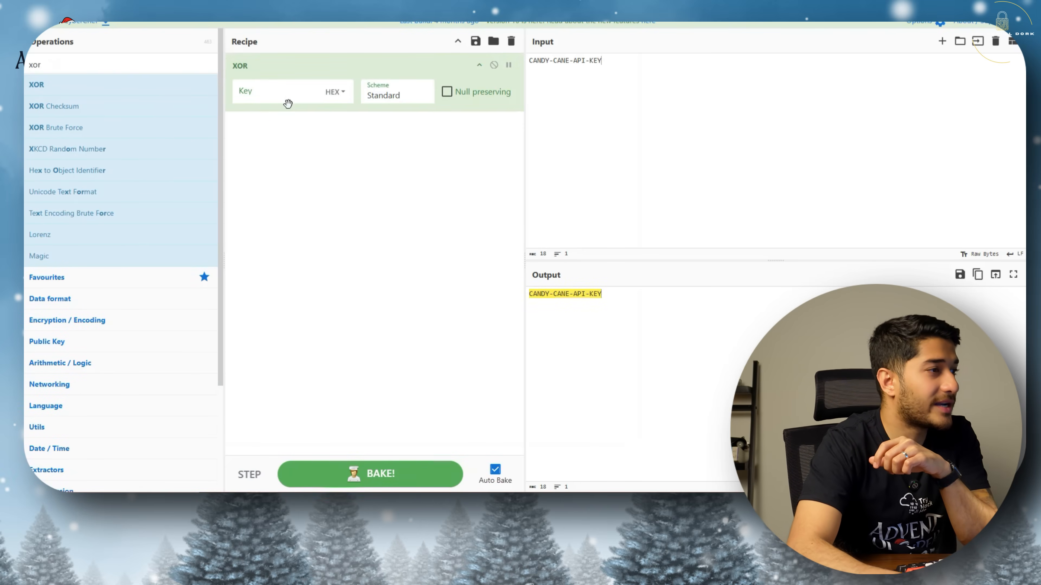
{"action": "left_click", "coordinate": [249, 97]}
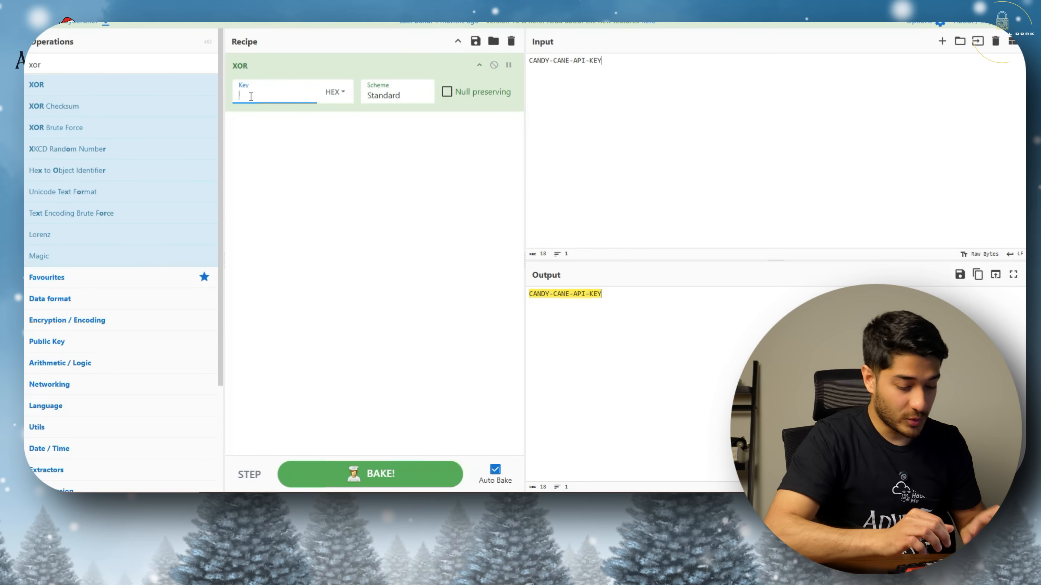
{"action": "type", "text": "0x37"}
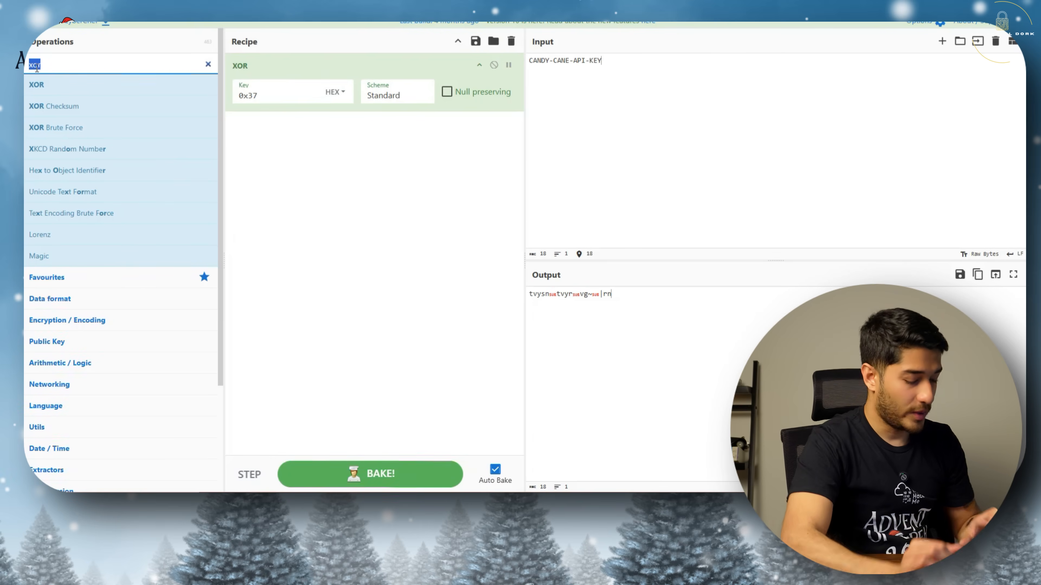
Add To Hex with delimiter None so the API key becomes a continuous hex string
{"action": "type", "text": "hex"}
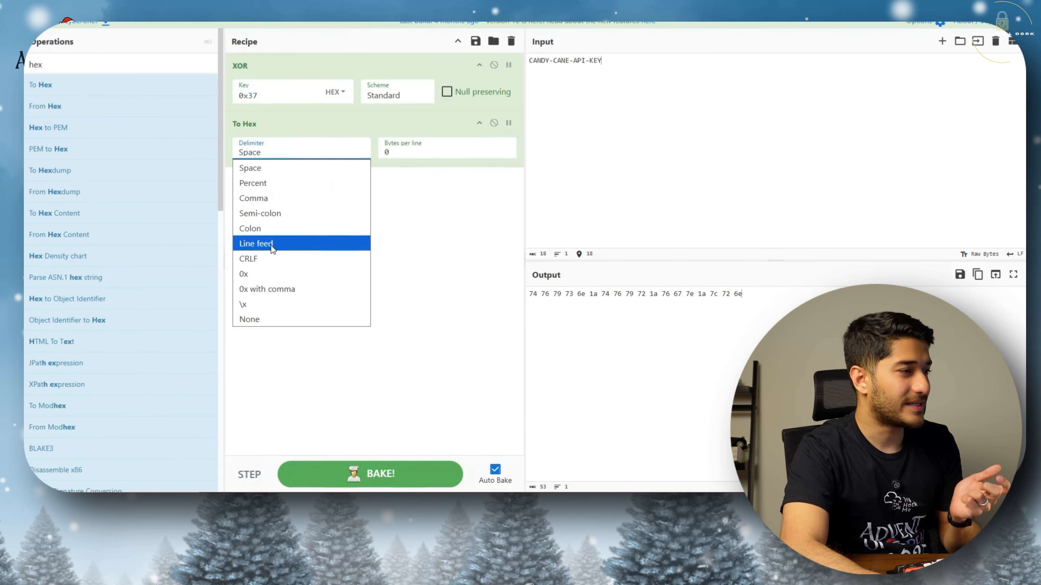
{"action": "left_click", "coordinate": [249, 319]}
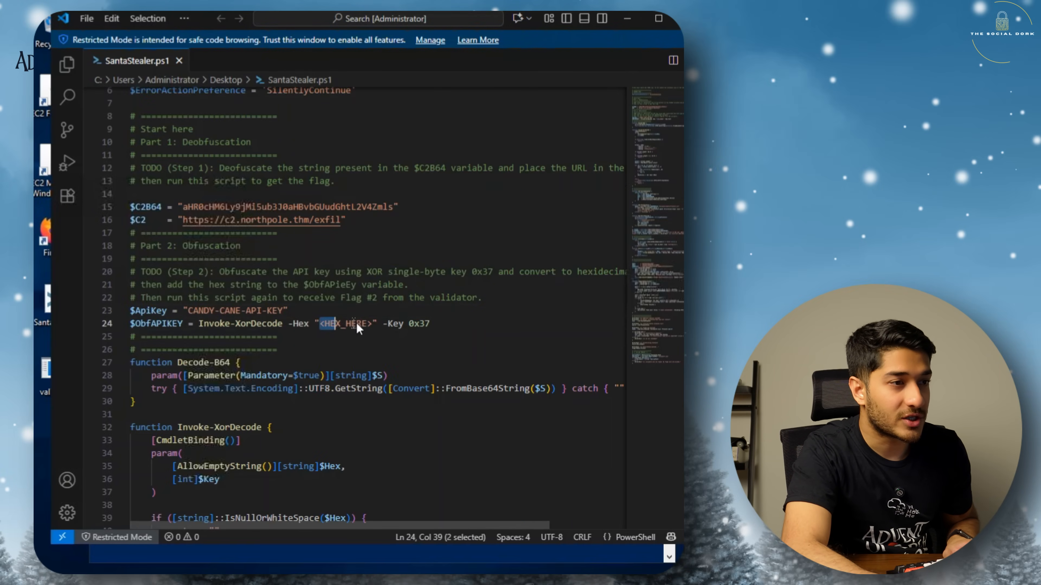
Replace HEX_HERE on line 24 with 747679736e1a747679721a76677e1a7c726e
{"action": "double_click", "coordinate": [346, 324]}
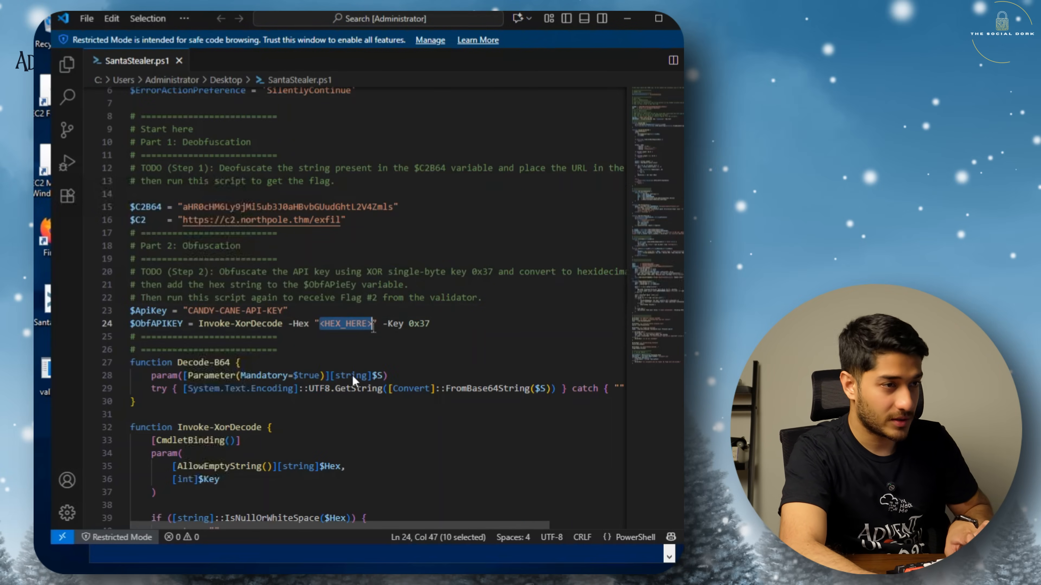
{"action": "type", "text": "747679736e1a747679721a76677e1a7c726e"}
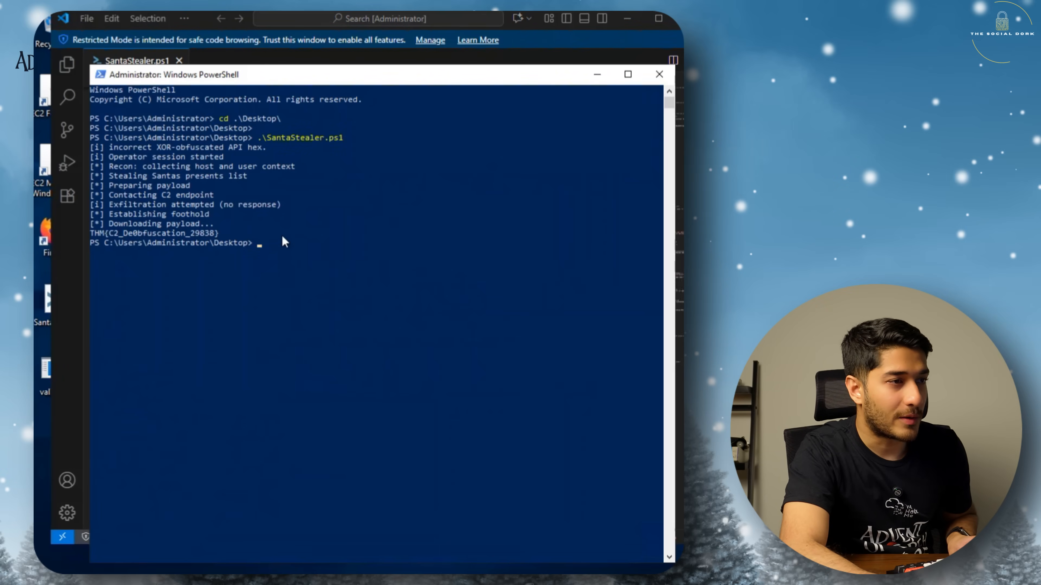
{"action": "type", "text": "."}
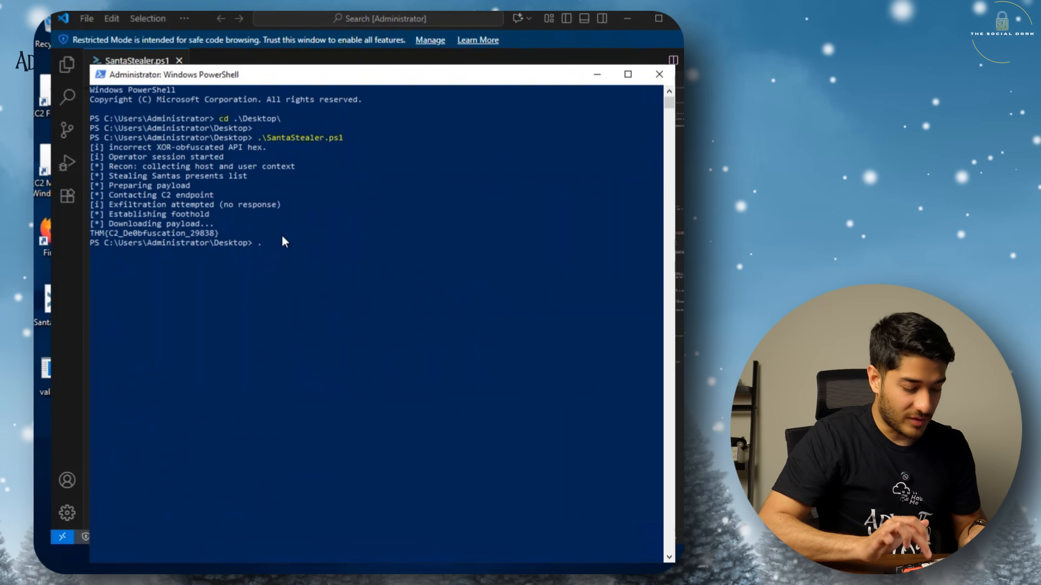
{"action": "type", "text": "/San"}
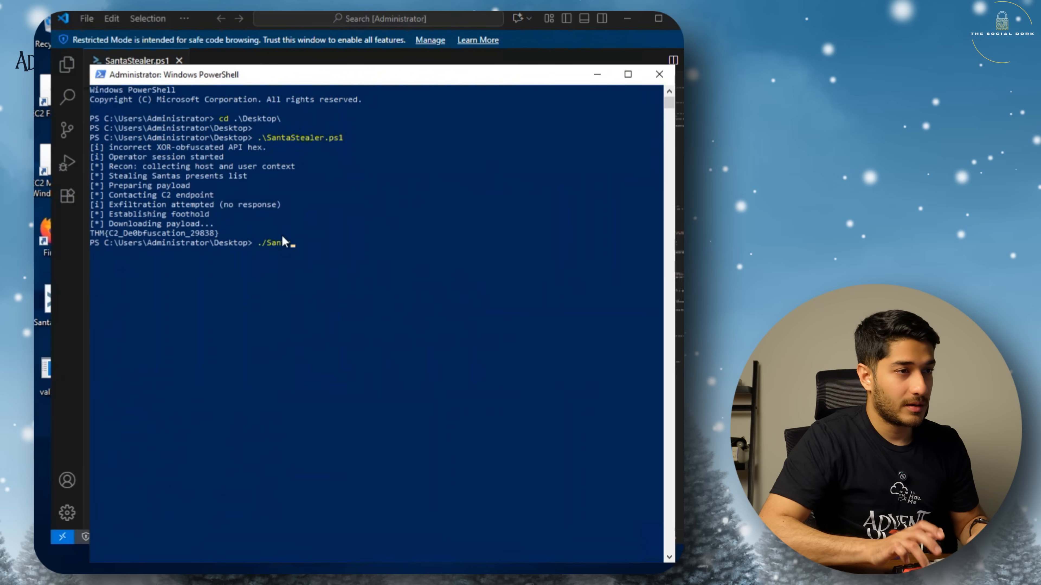
{"action": "key", "text": "Enter"}
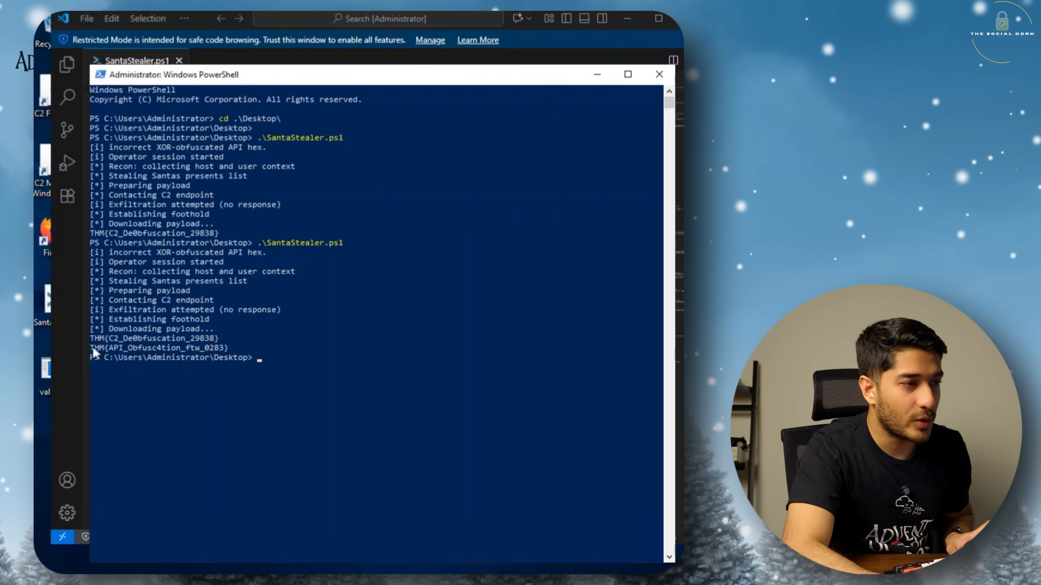
{"action": "left_click_drag", "start_coordinate": [91, 348], "coordinate": [227, 348]}
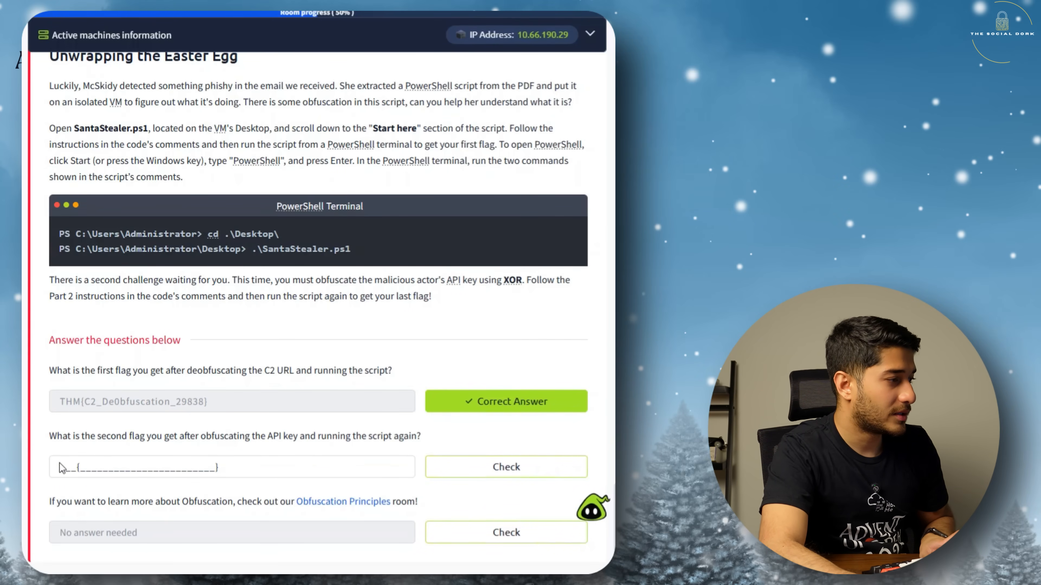
{"action": "type", "text": "THM{API_Obfusc4tion_ftw_0283}"}
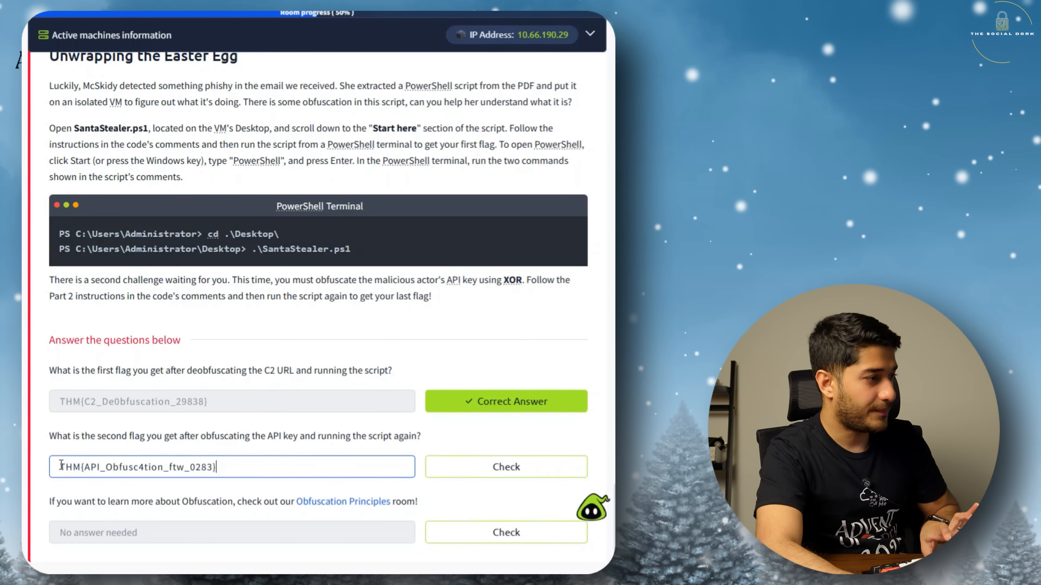
{"action": "left_click", "coordinate": [506, 467]}
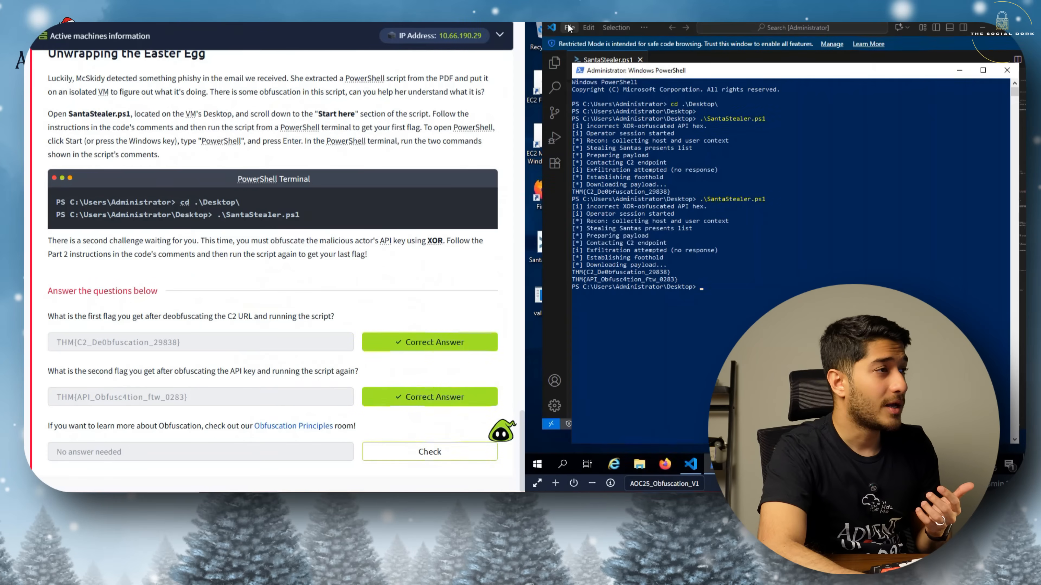
{"action": "mouse_move", "coordinate": [470, 463]}
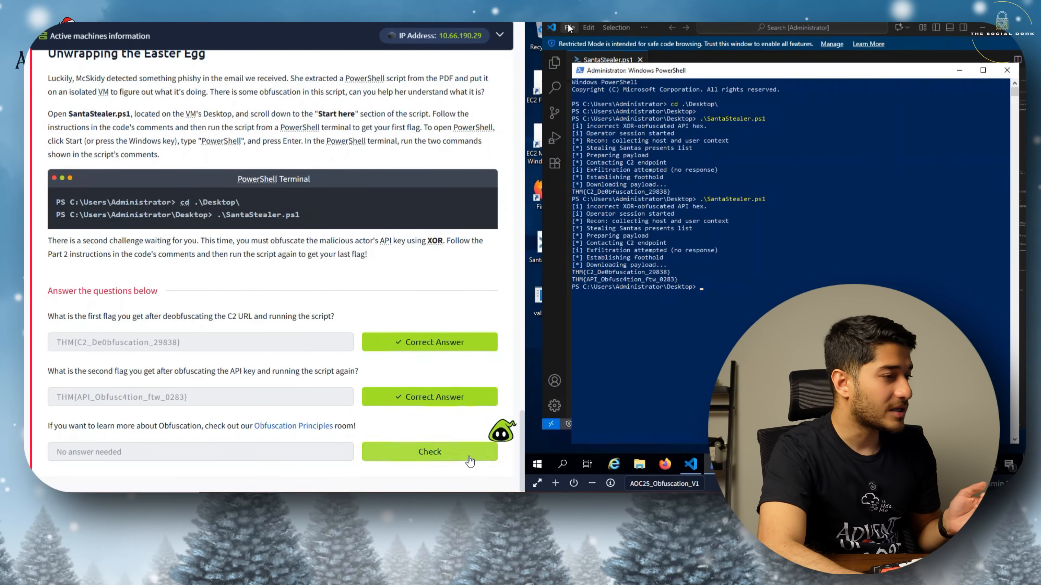
Check the final no-answer-needed question to mark the room complete
{"action": "left_click", "coordinate": [430, 452]}
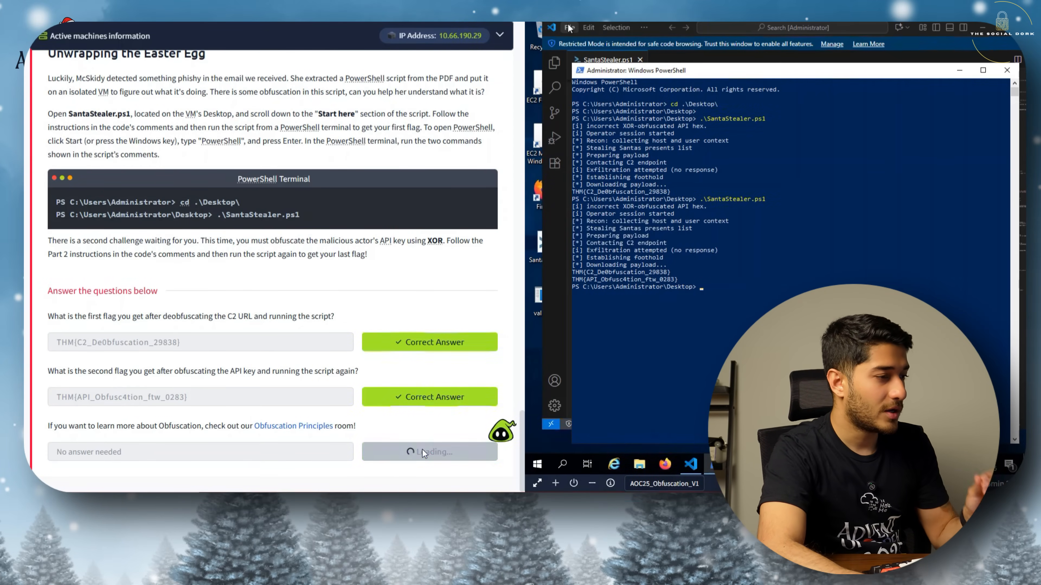
{"action": "left_click", "coordinate": [429, 451]}
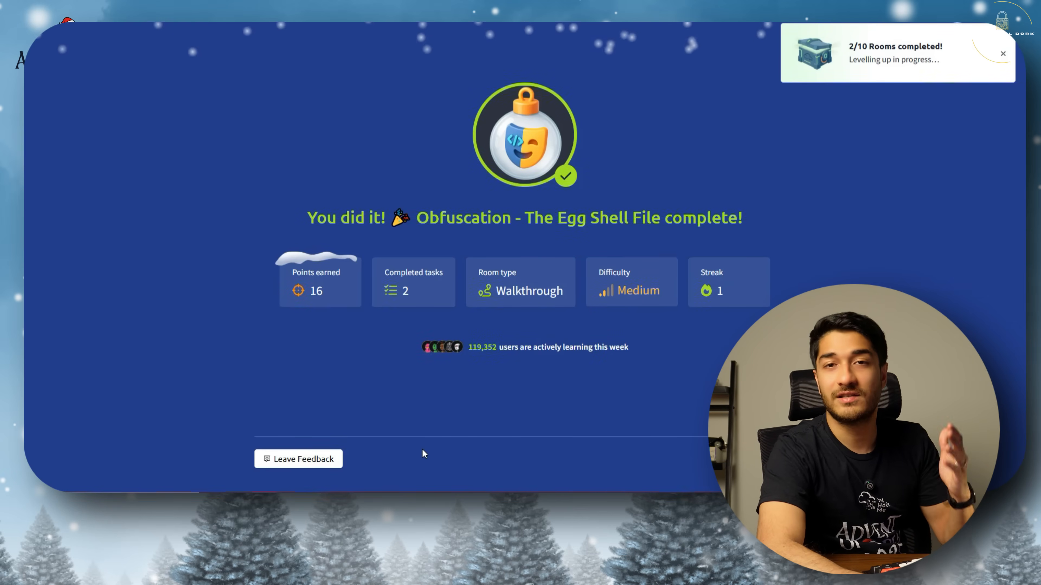